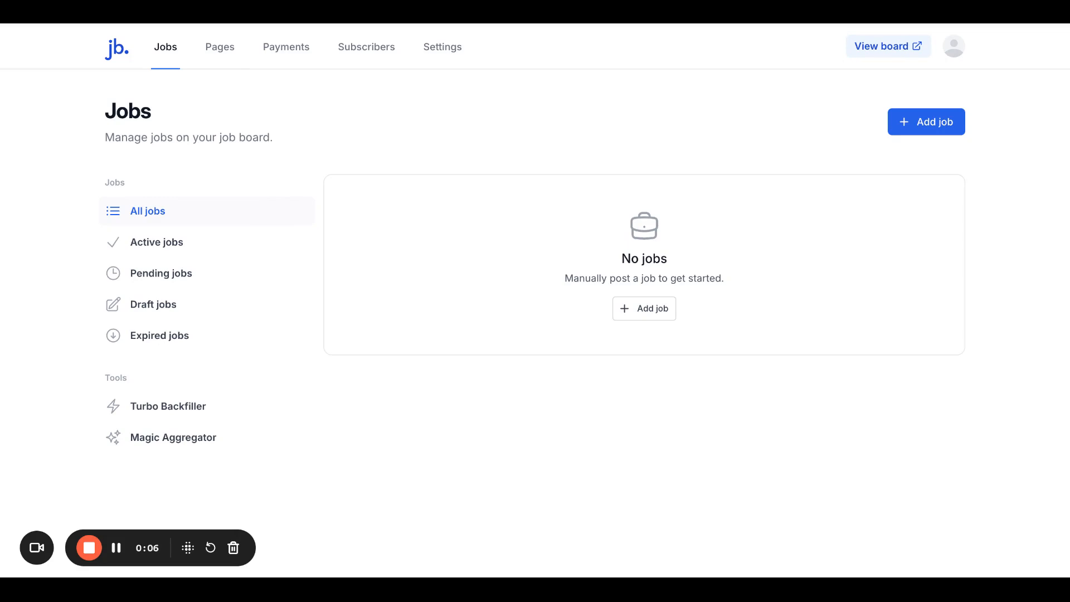
mouse_move(600, 383)
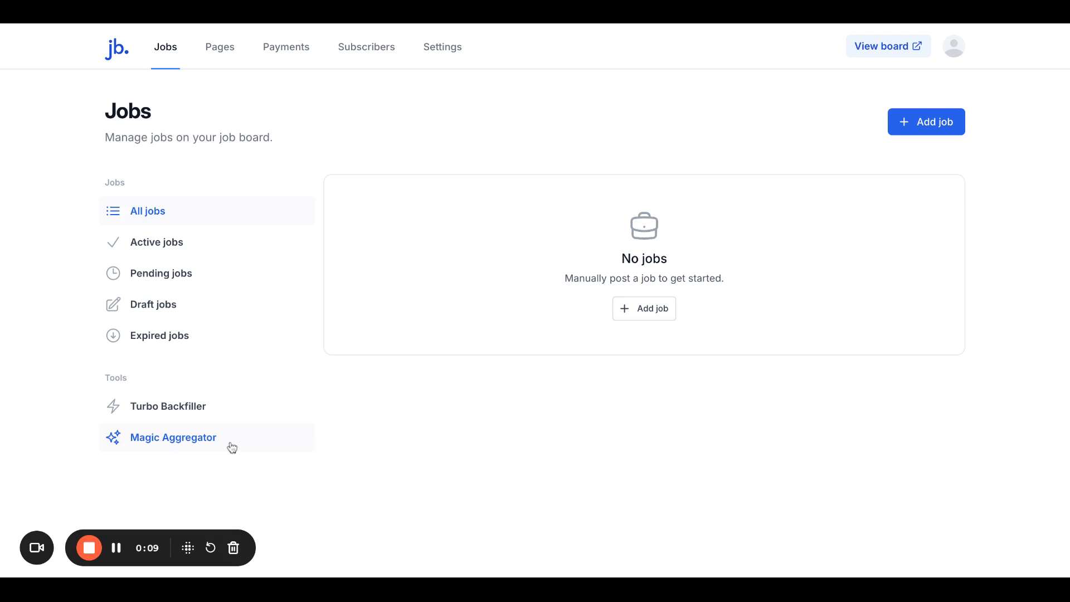
mouse_move(434, 436)
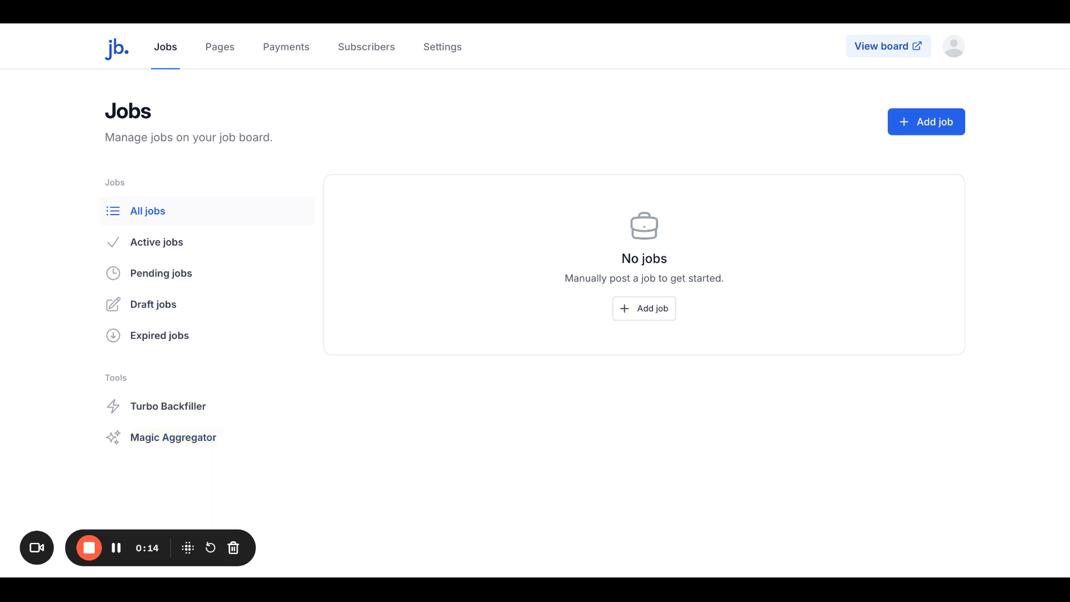
mouse_move(169, 406)
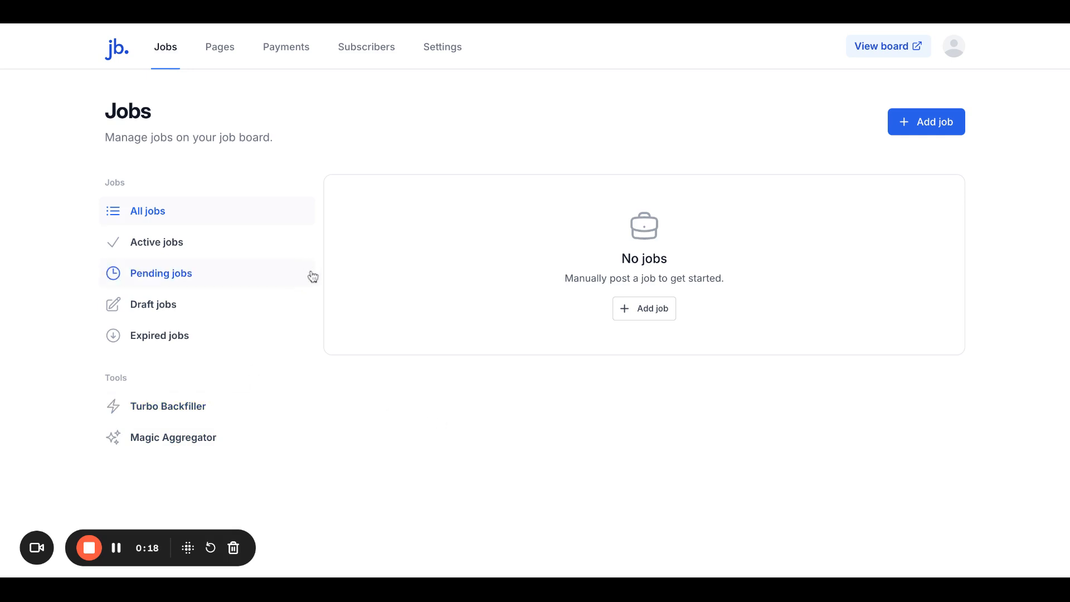
mouse_move(410, 403)
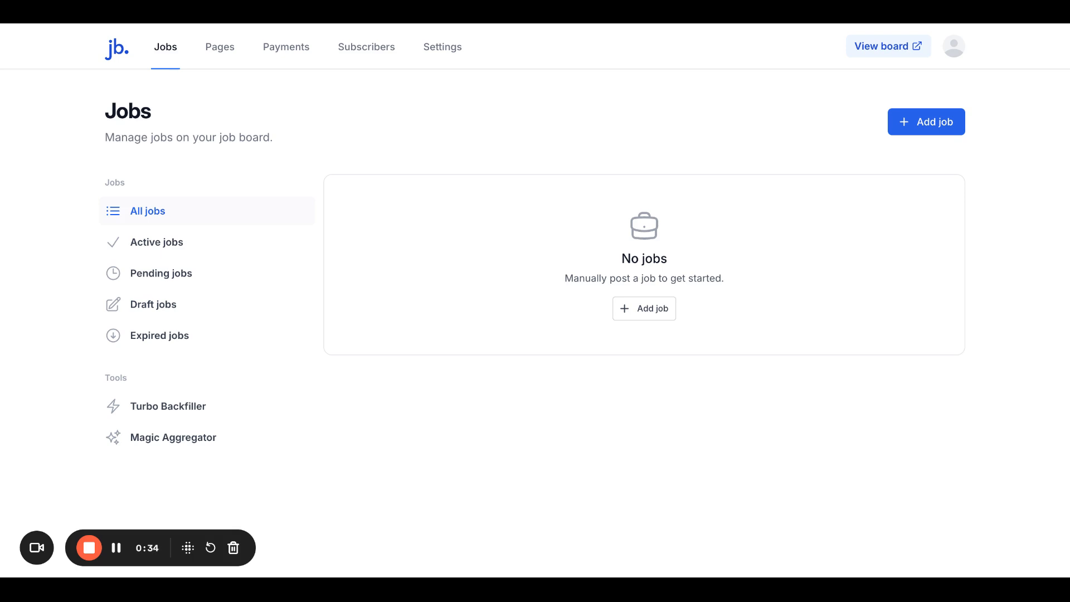
mouse_move(390, 412)
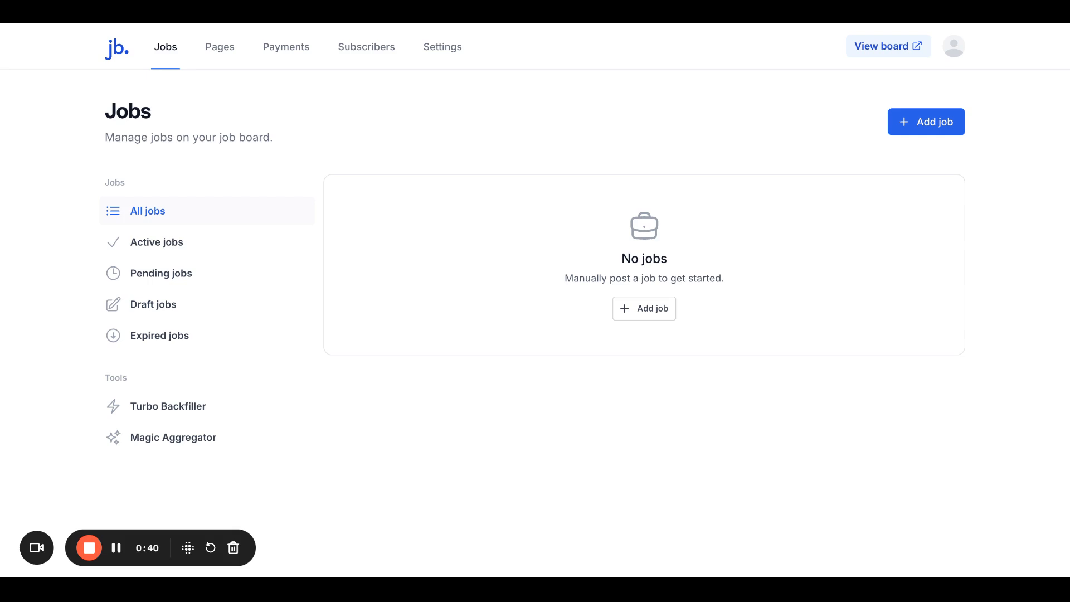
mouse_move(261, 134)
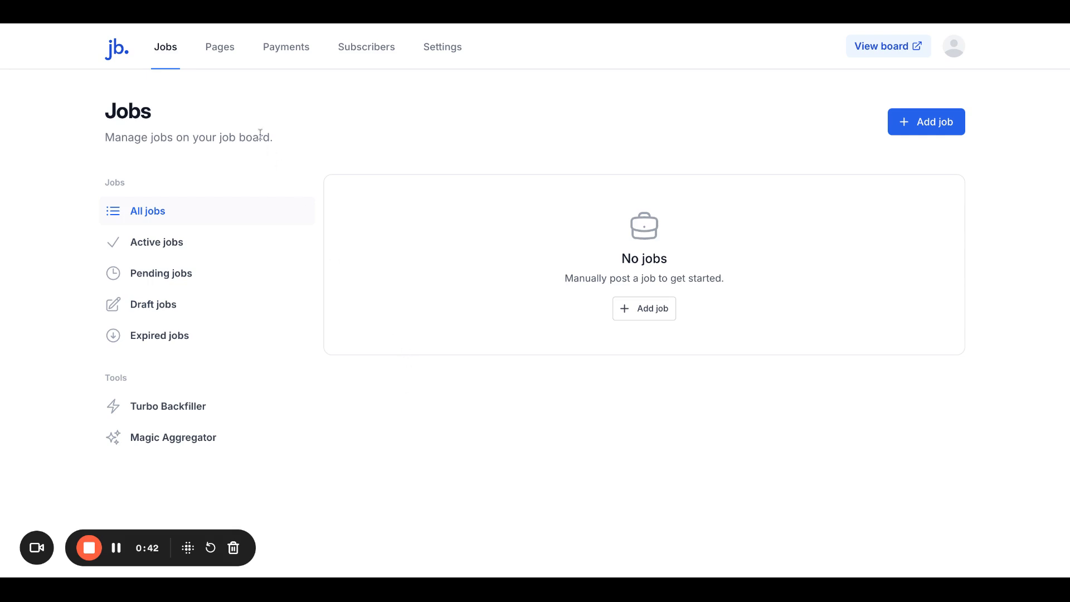
mouse_move(377, 412)
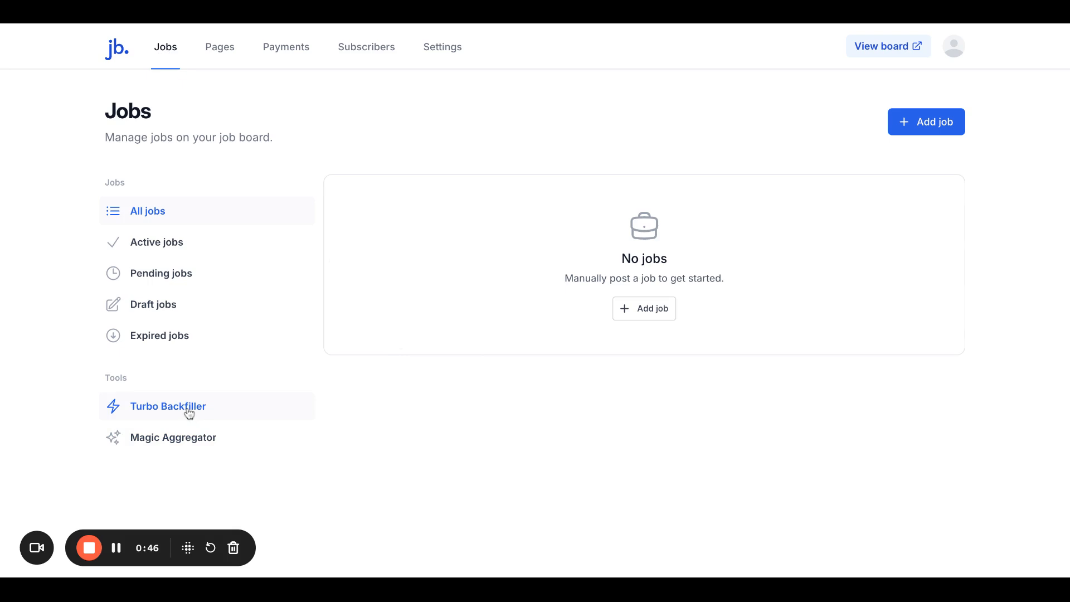
Go to the Turbo Backfiller tool from the Tools sidebar.
left_click(168, 406)
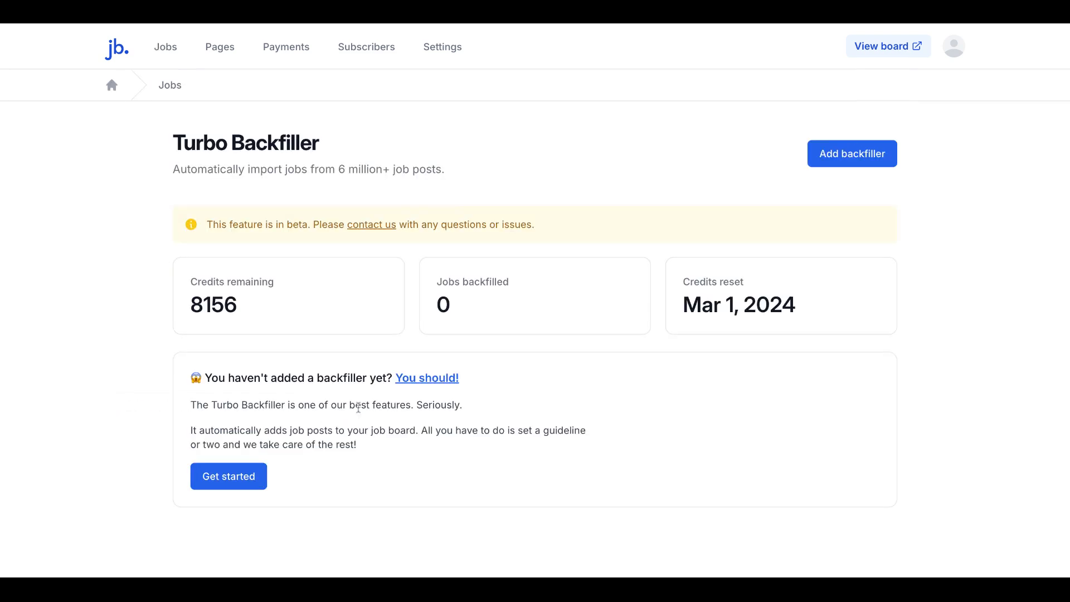
mouse_move(240, 296)
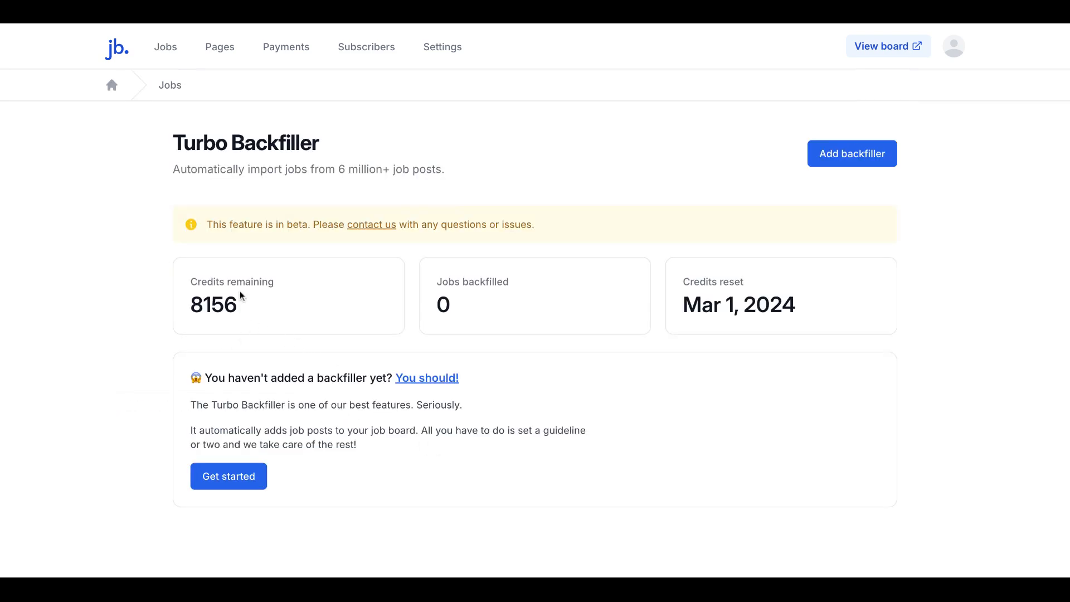
mouse_move(282, 305)
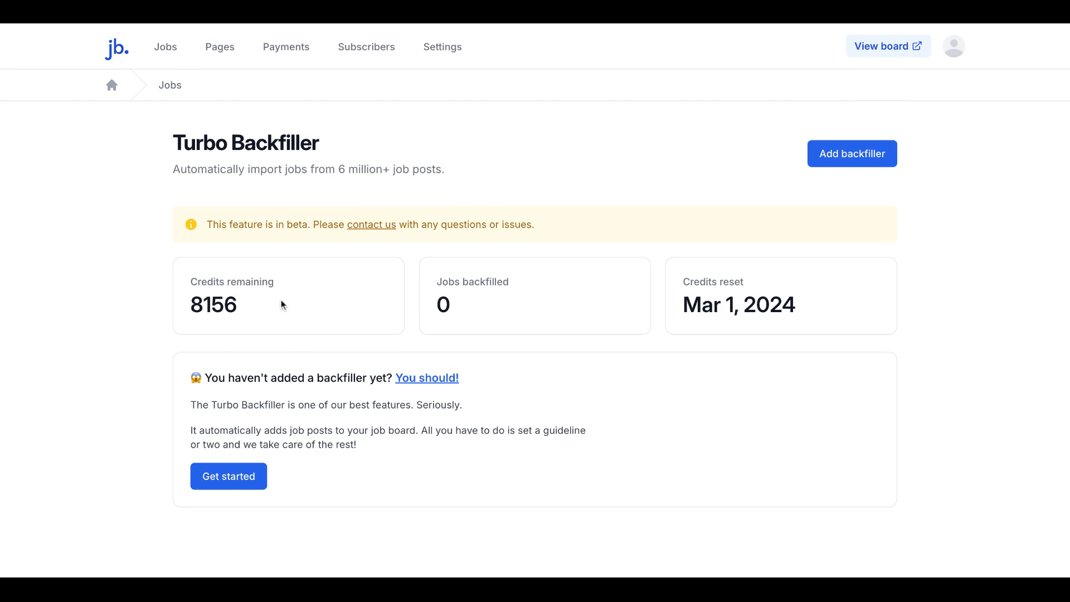
mouse_move(232, 323)
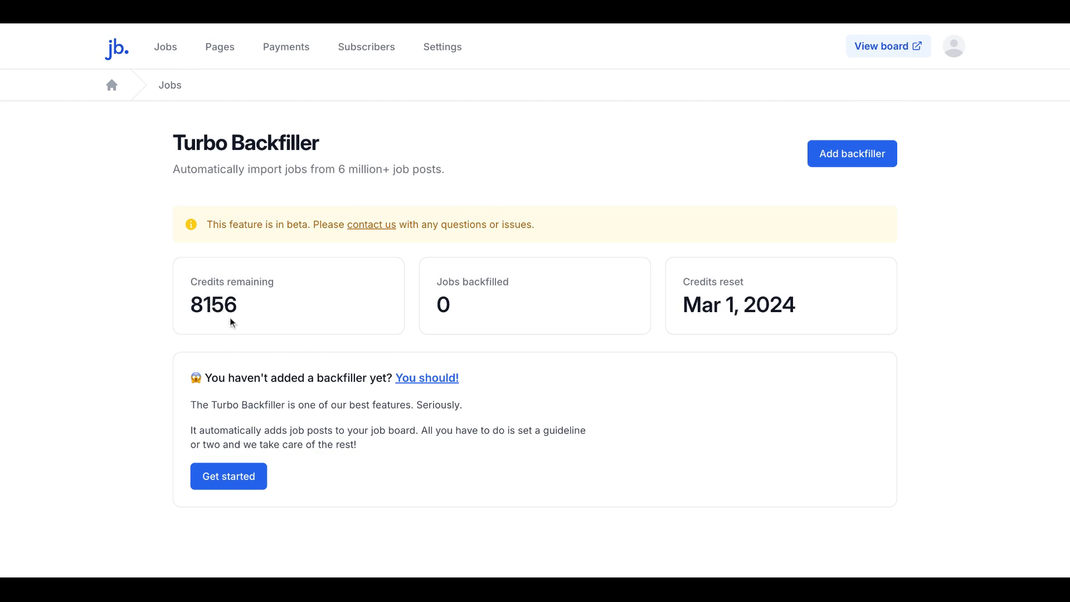
mouse_move(444, 304)
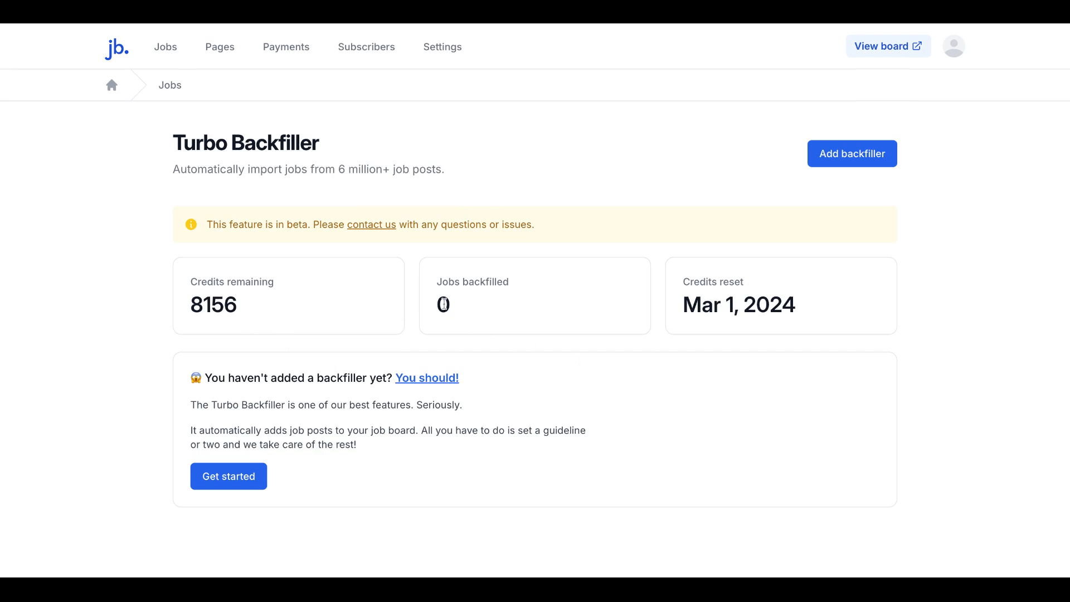
mouse_move(538, 352)
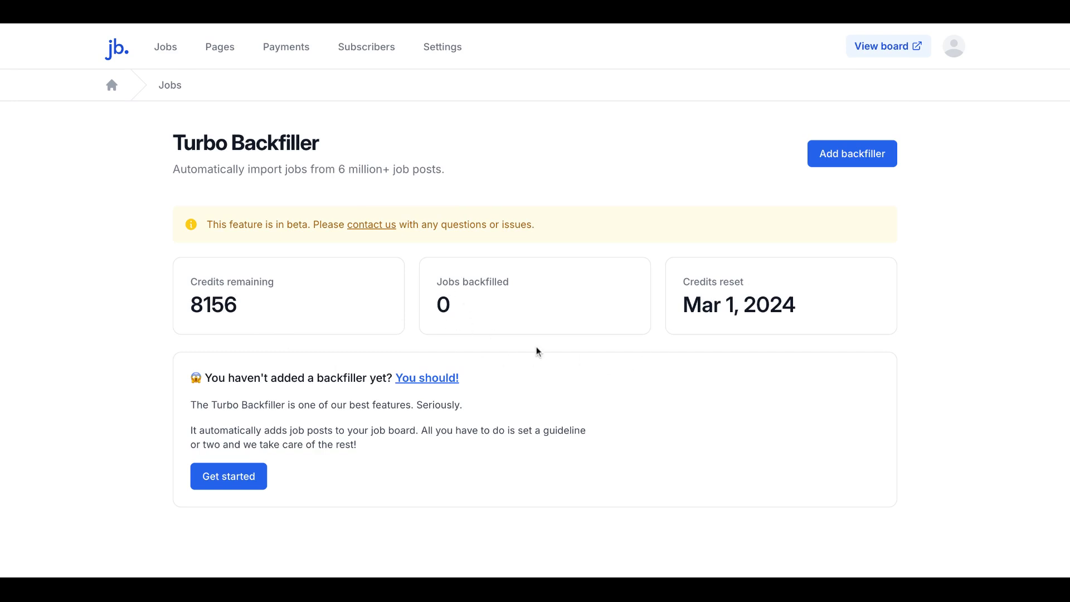
mouse_move(437, 457)
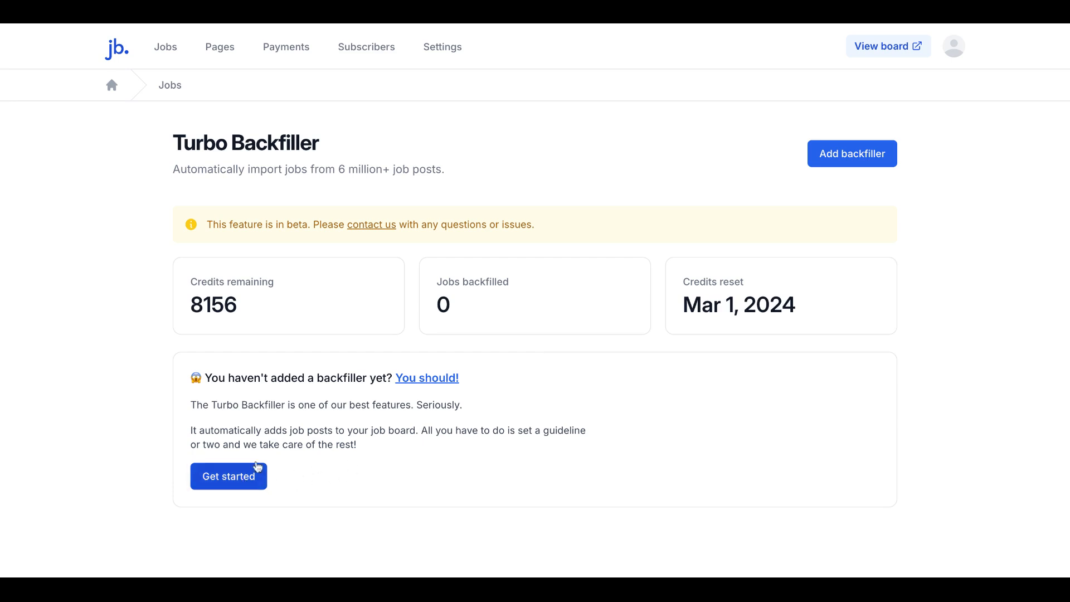
Start a new backfiller and move down the Add backfiller form to the Location settings.
left_click(228, 476)
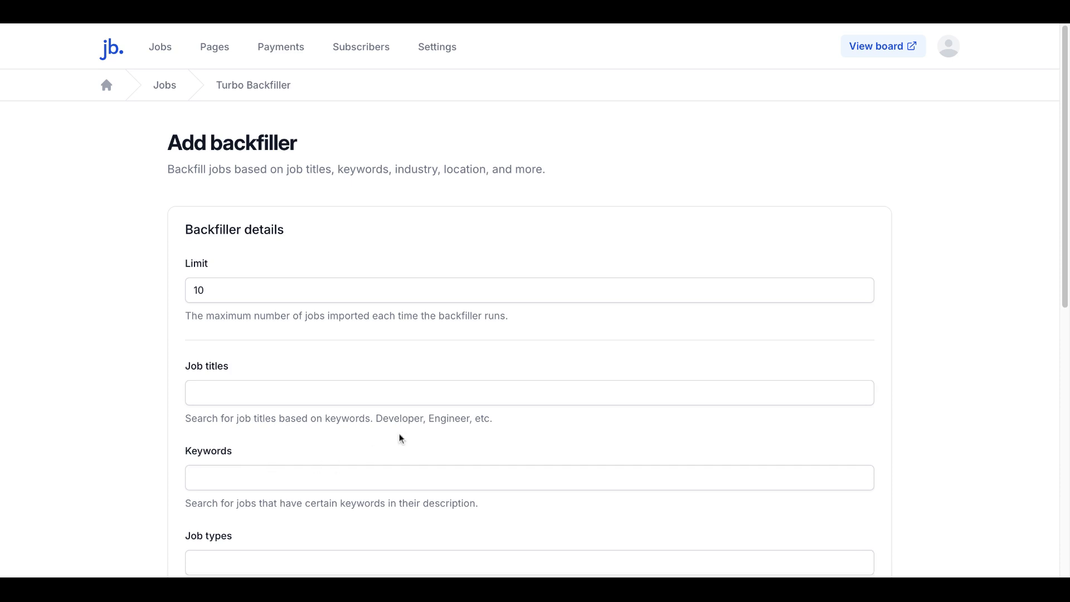
mouse_move(929, 255)
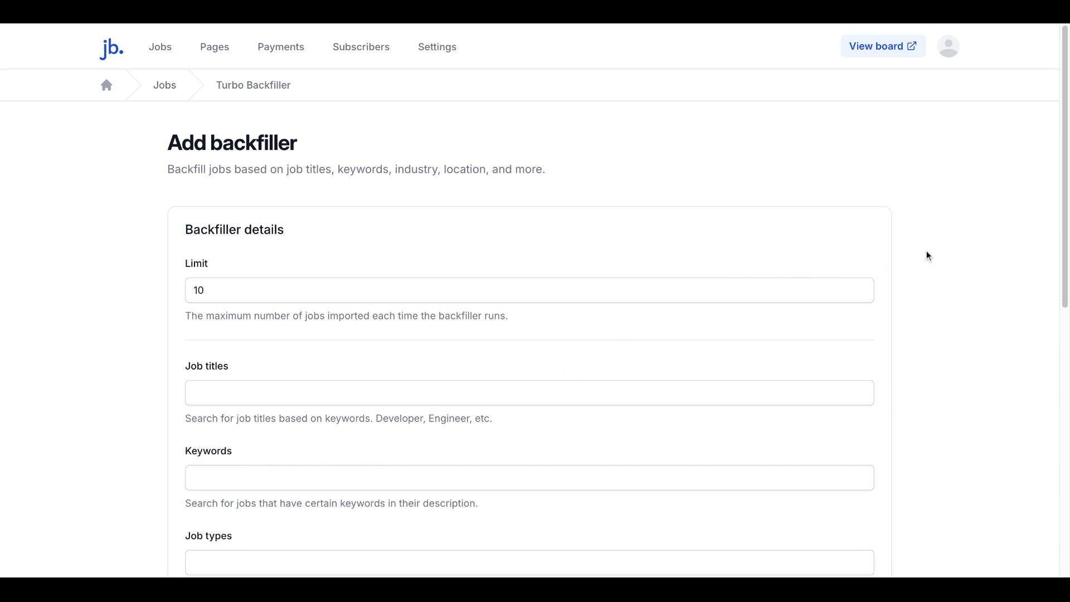
mouse_move(917, 266)
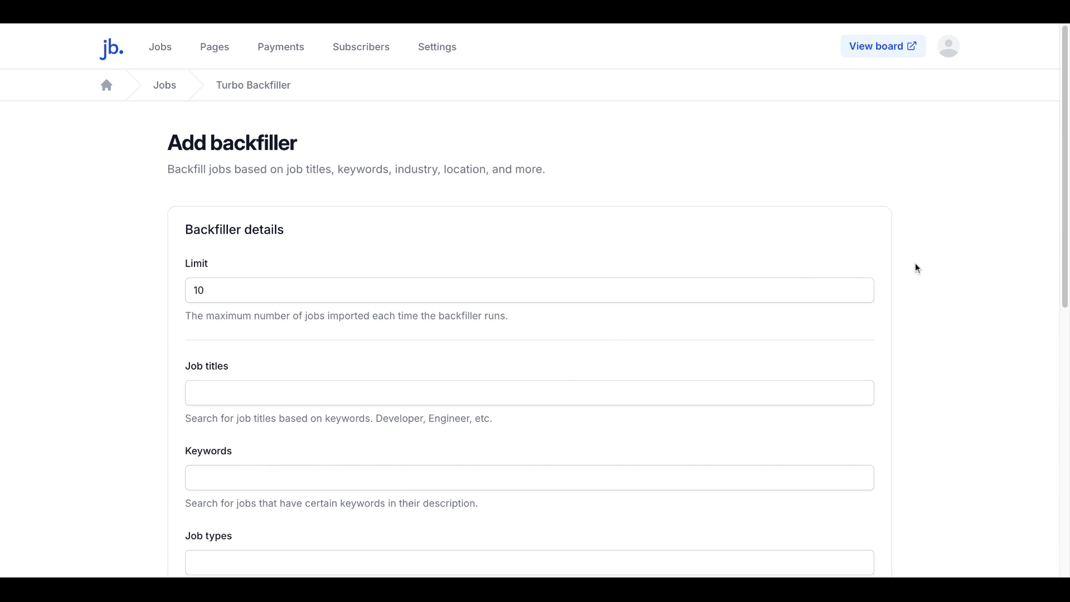
mouse_move(927, 261)
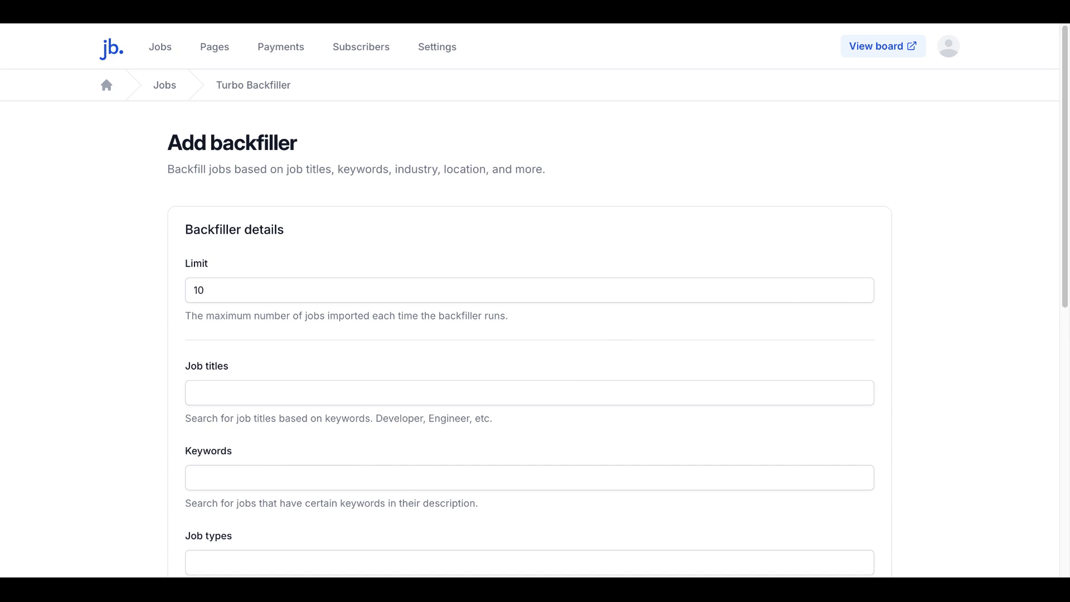
scroll("down", 3)
type("20")
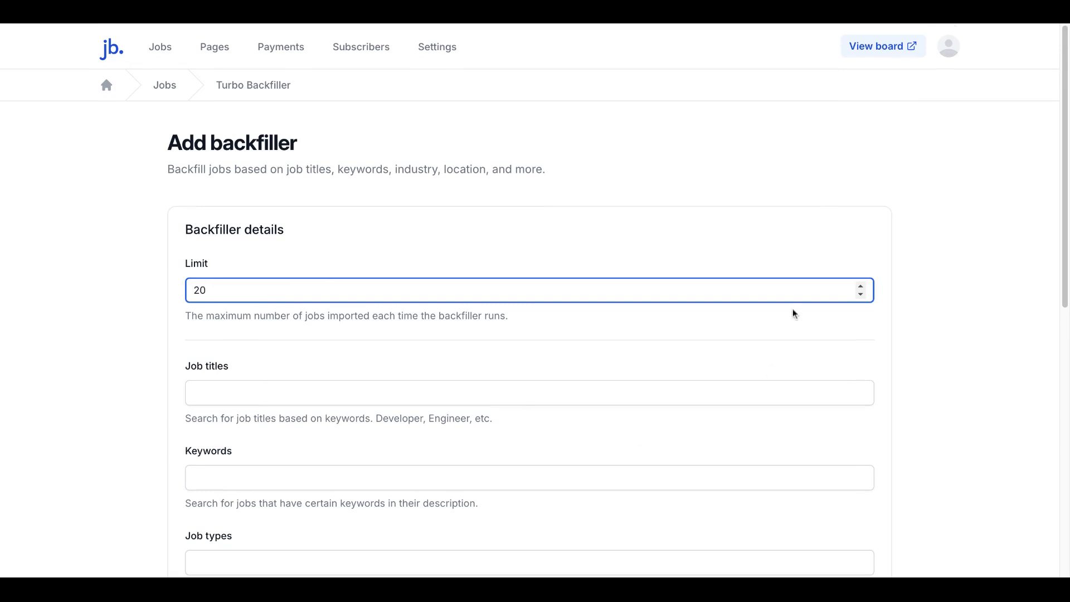
scroll("down", 3)
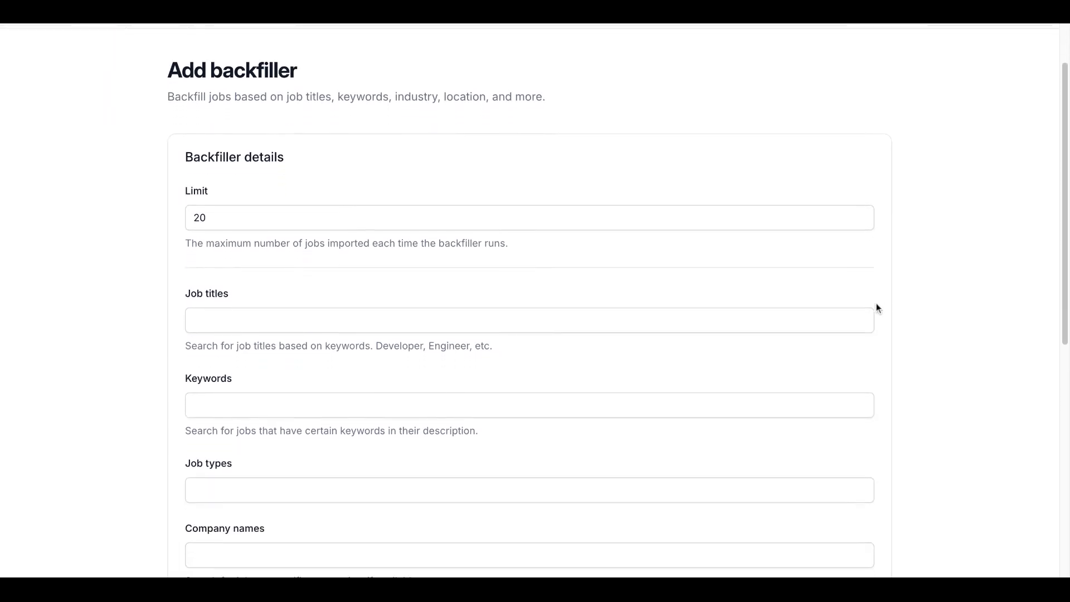
mouse_move(522, 342)
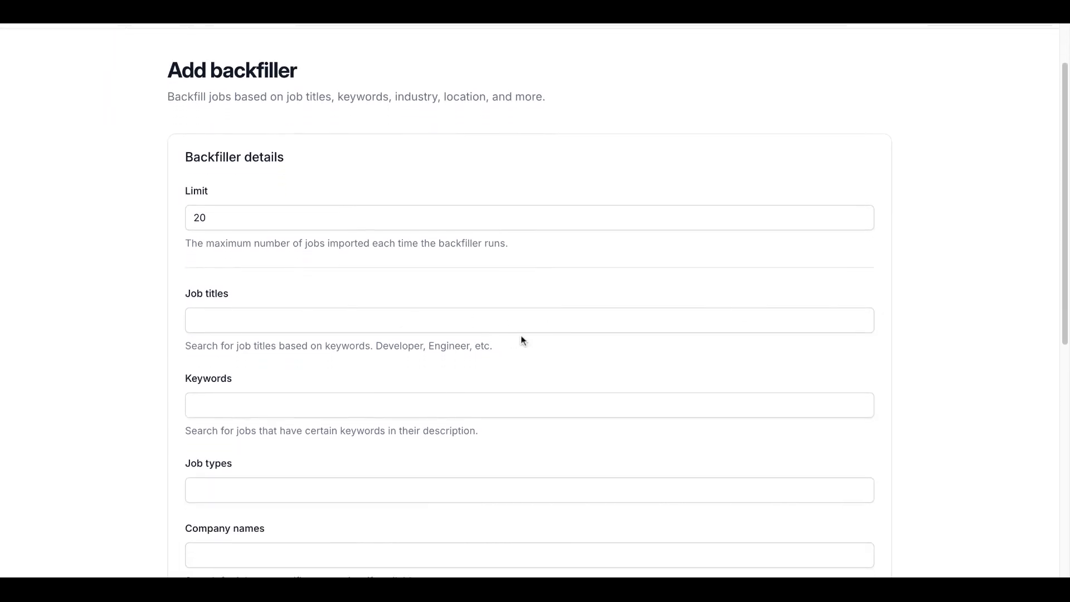
scroll("down", 3)
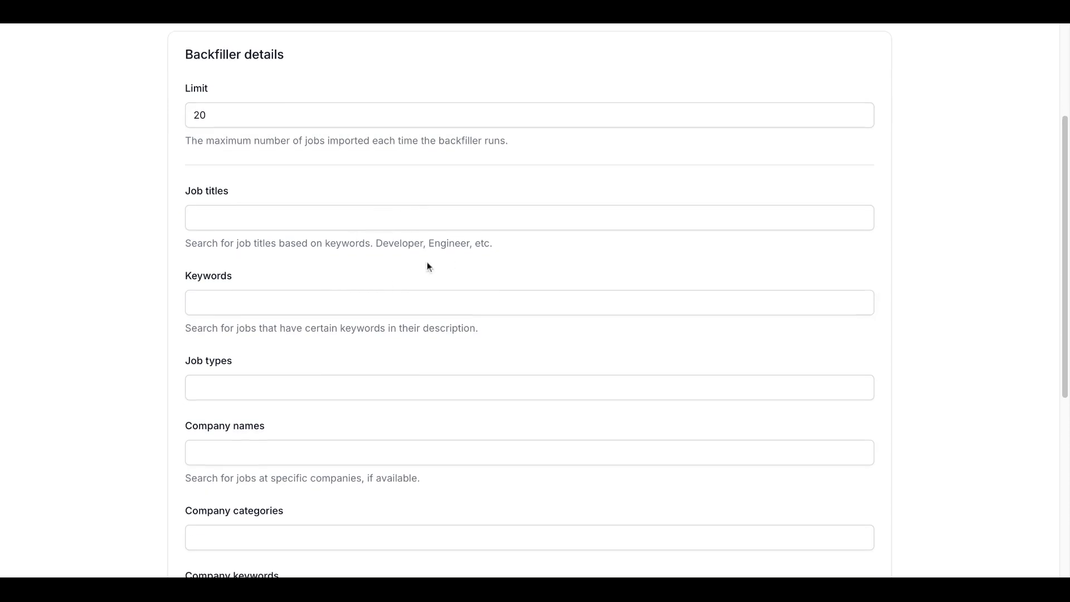
scroll("down", 3)
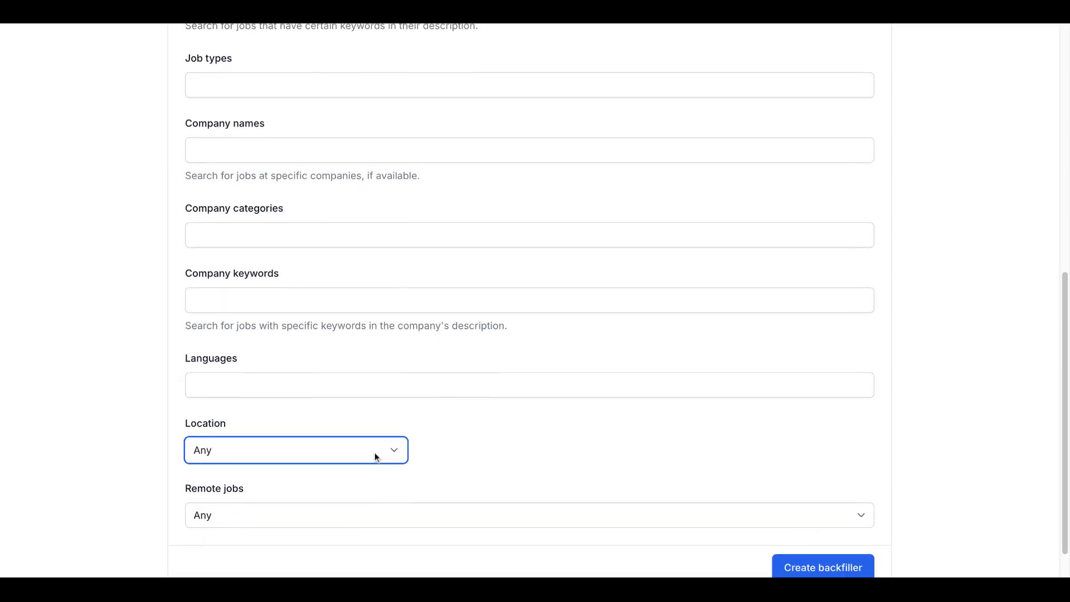
mouse_move(375, 459)
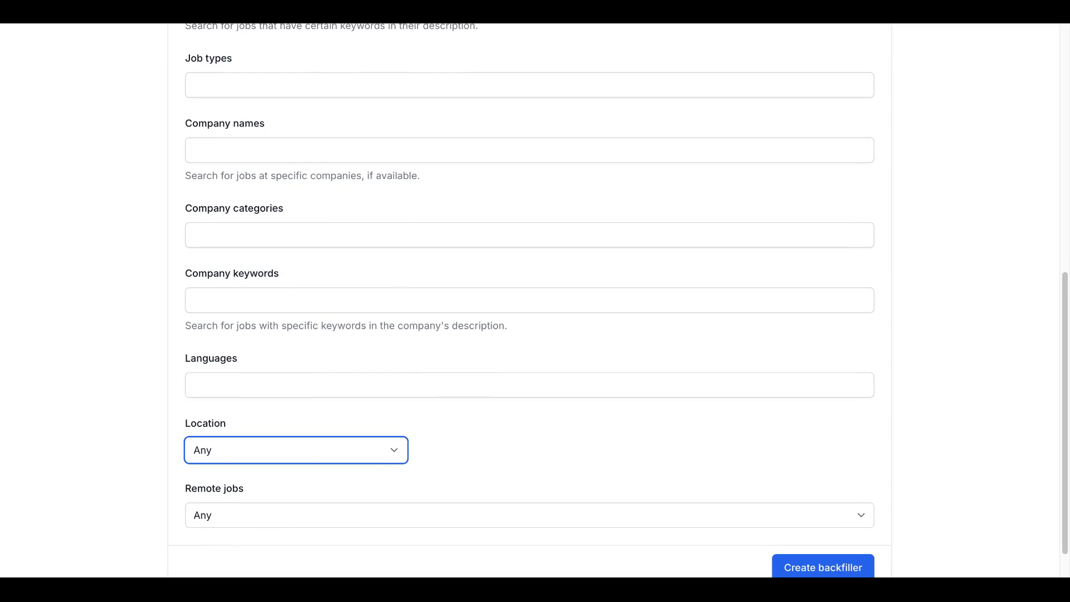
Set the backfiller location to Portugal with no region and only remote jobs.
left_click(296, 450)
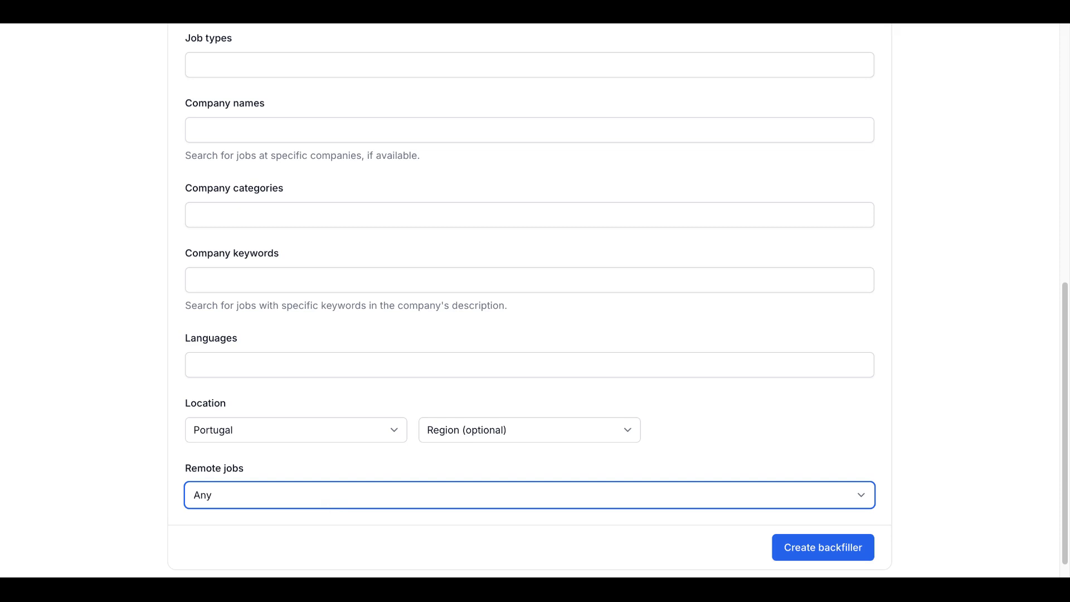
mouse_move(312, 442)
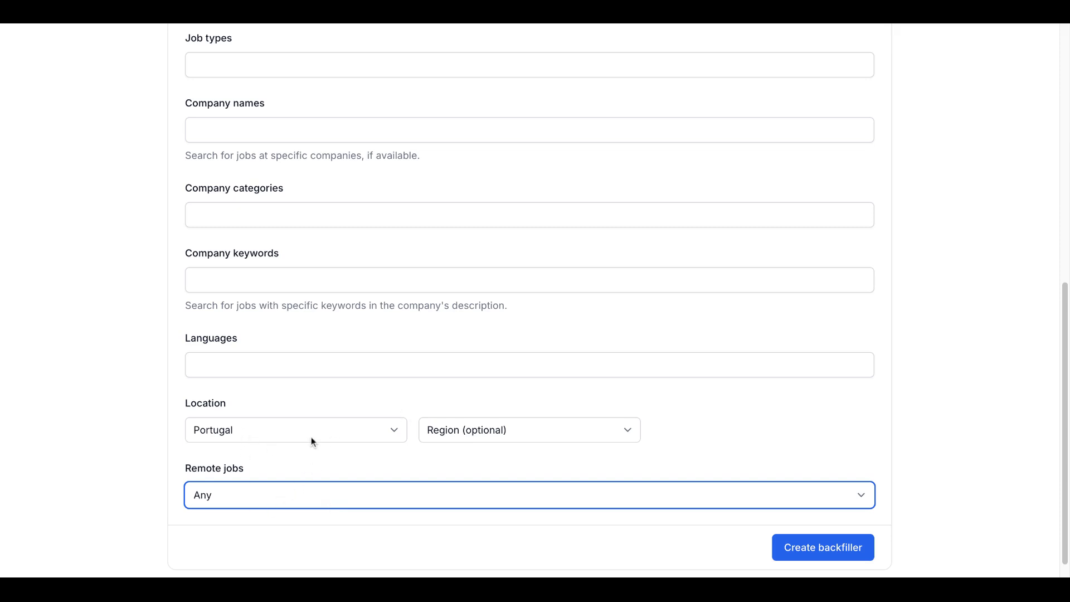
left_click(528, 429)
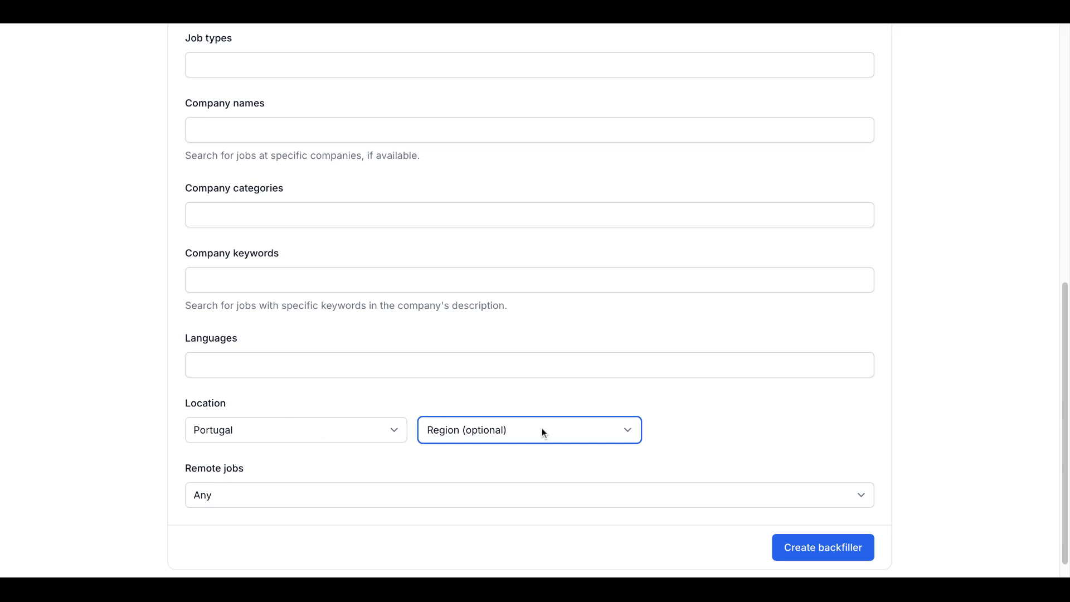
mouse_move(544, 433)
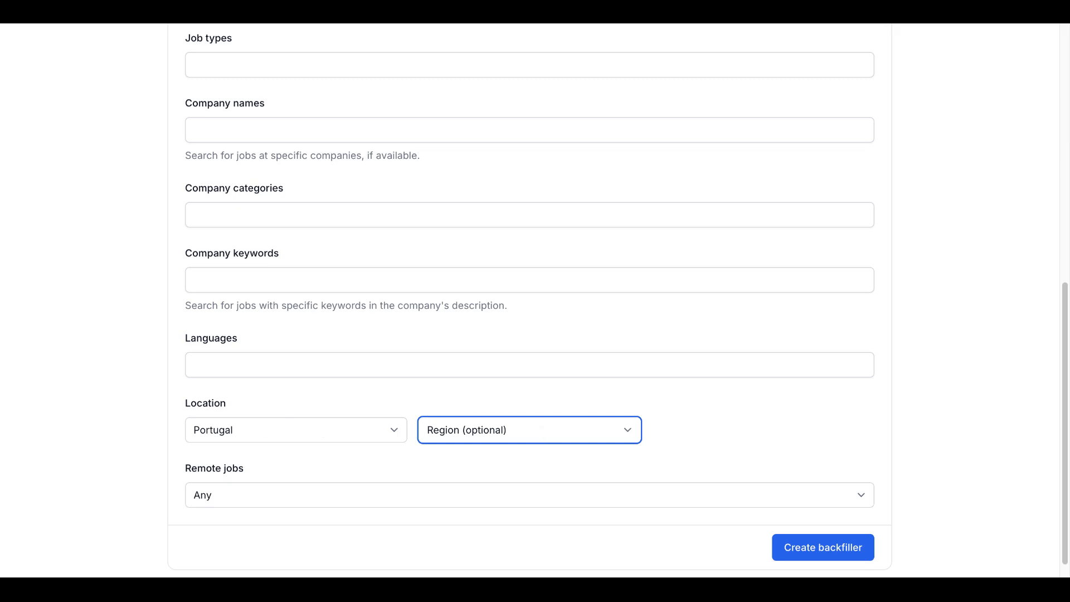
mouse_move(400, 500)
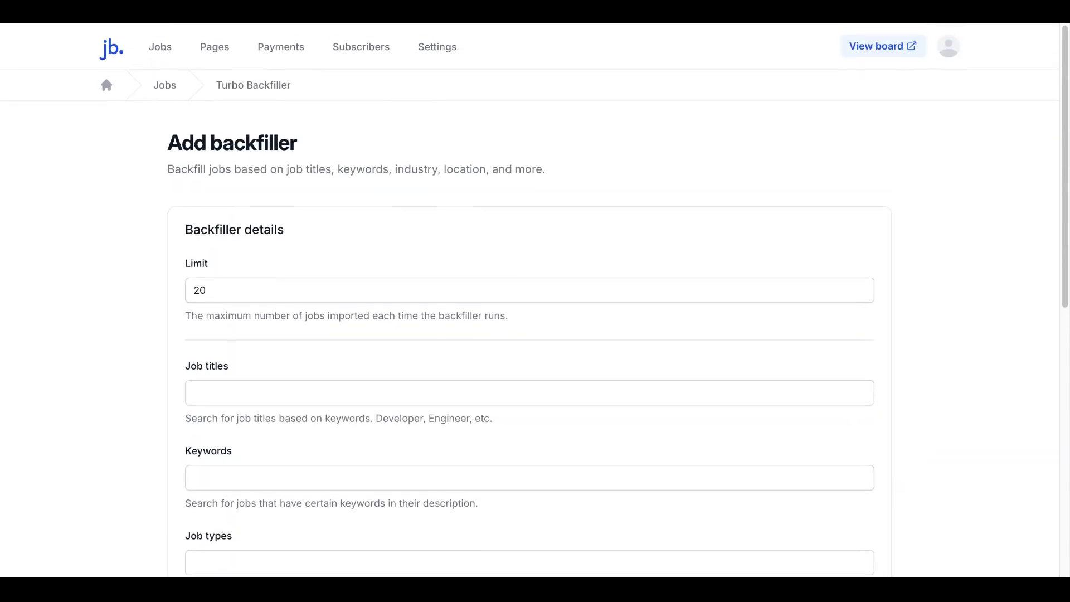
scroll("down", 3)
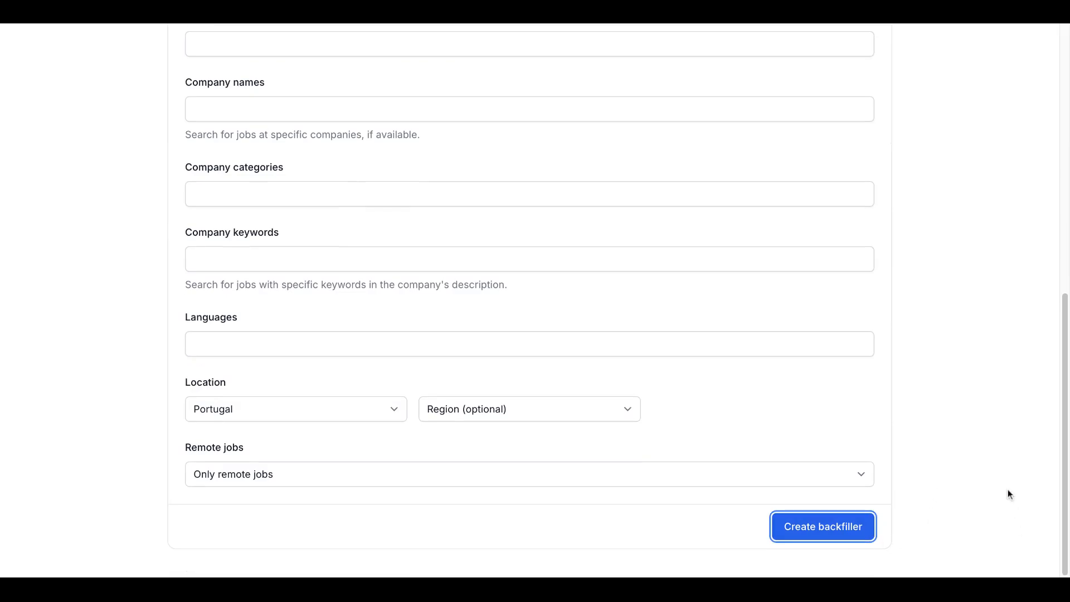
Create the Portugal remote-jobs backfiller with its 20-job limit.
left_click(822, 526)
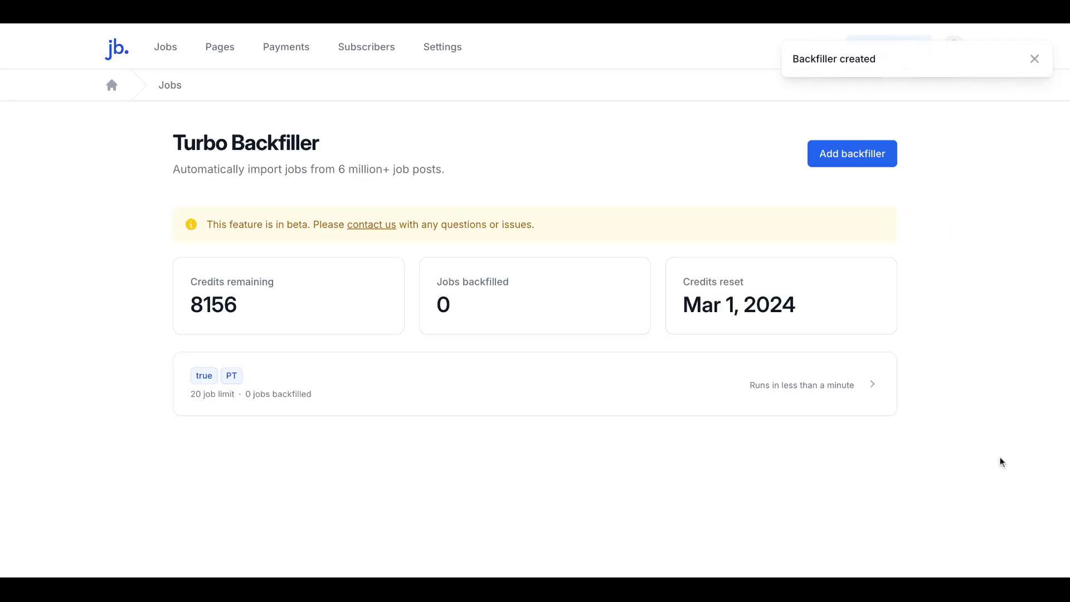
mouse_move(645, 254)
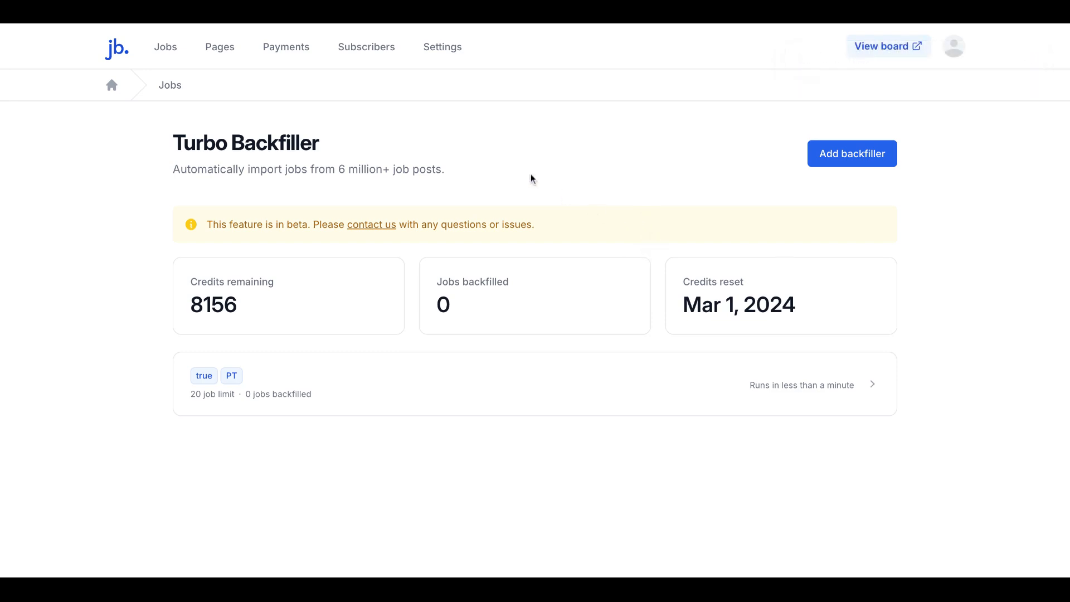
mouse_move(165, 47)
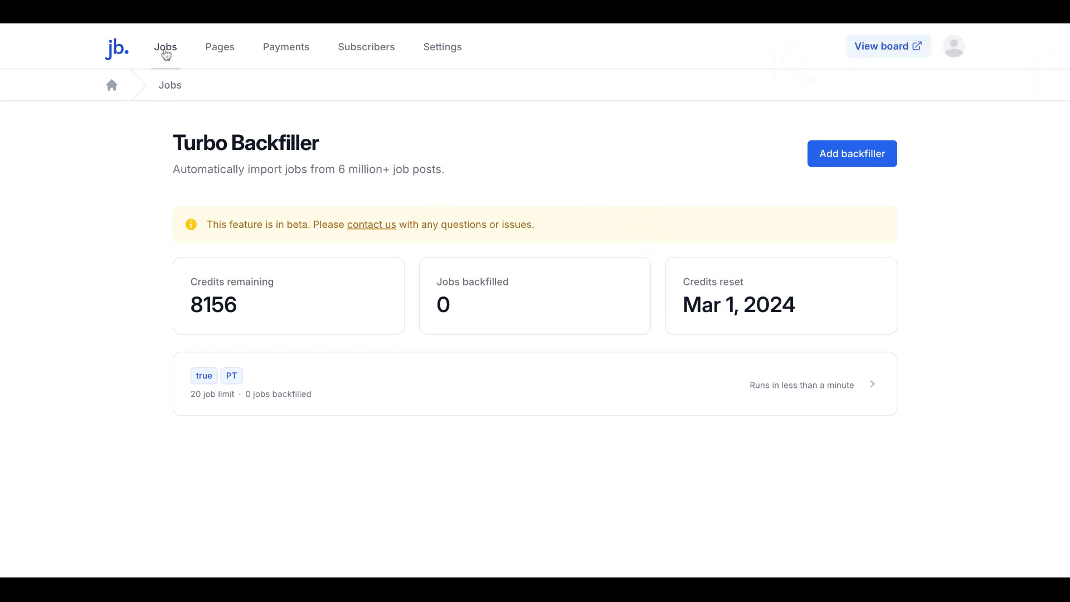
mouse_move(324, 296)
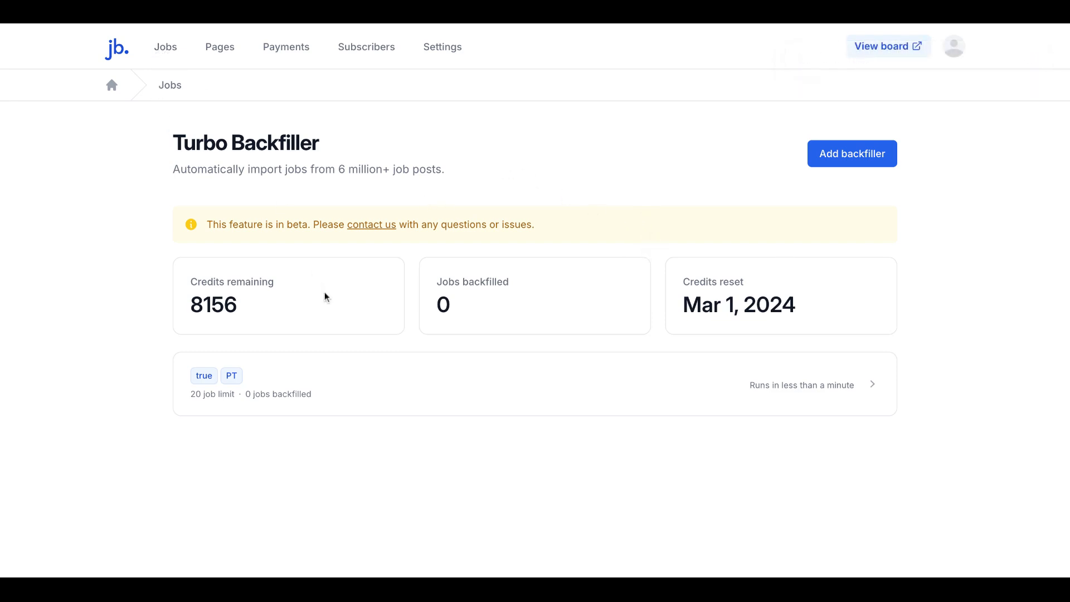
Review the Jobs list showing the 20 imported Portugal/remote jobs.
left_click(165, 46)
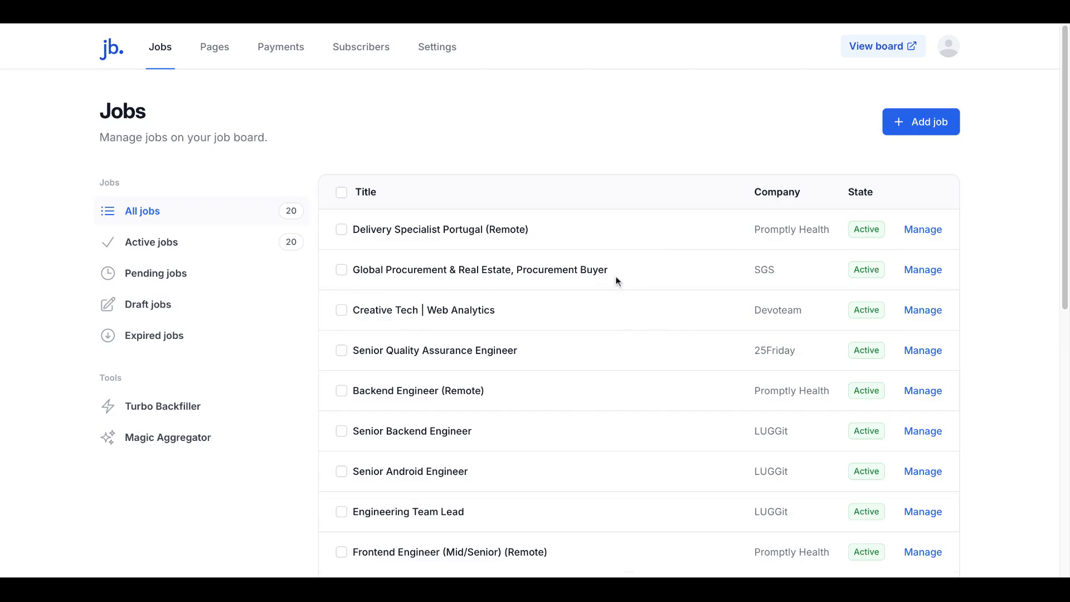
scroll("down", 3)
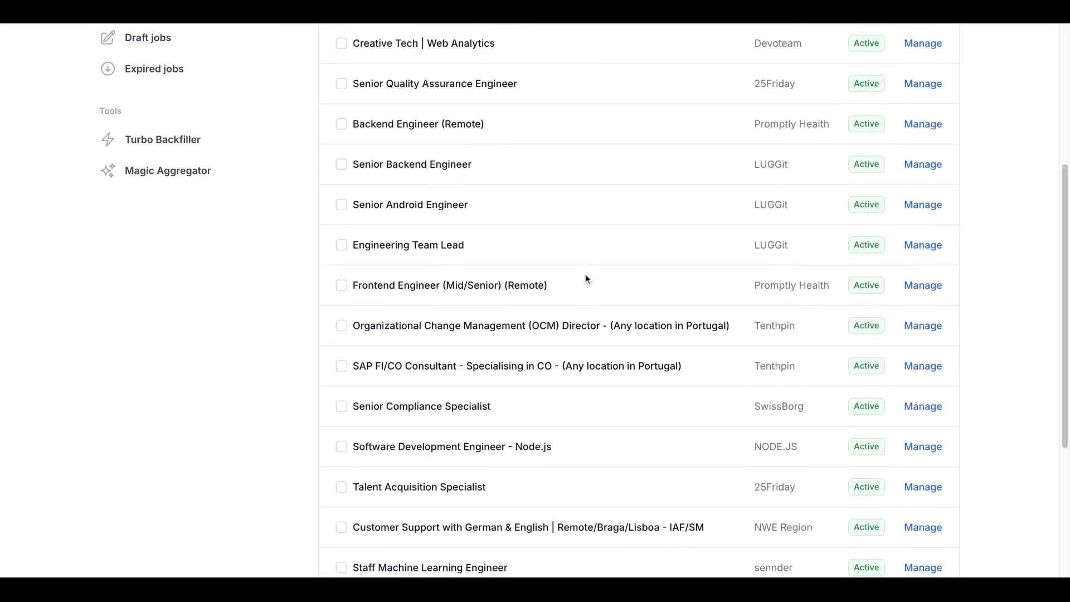
scroll("down", 3)
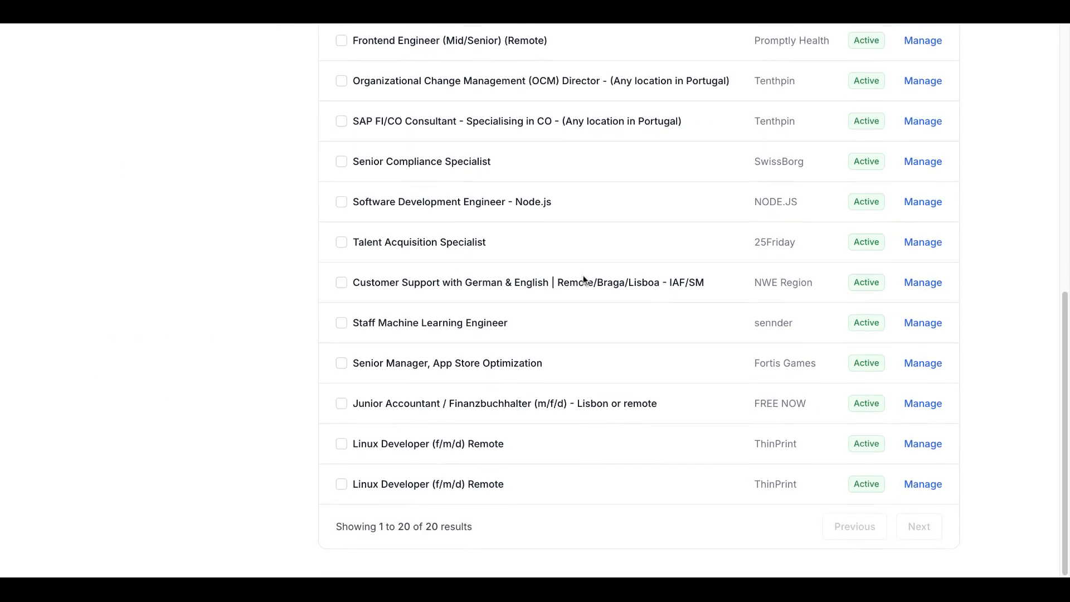
scroll("up", 3)
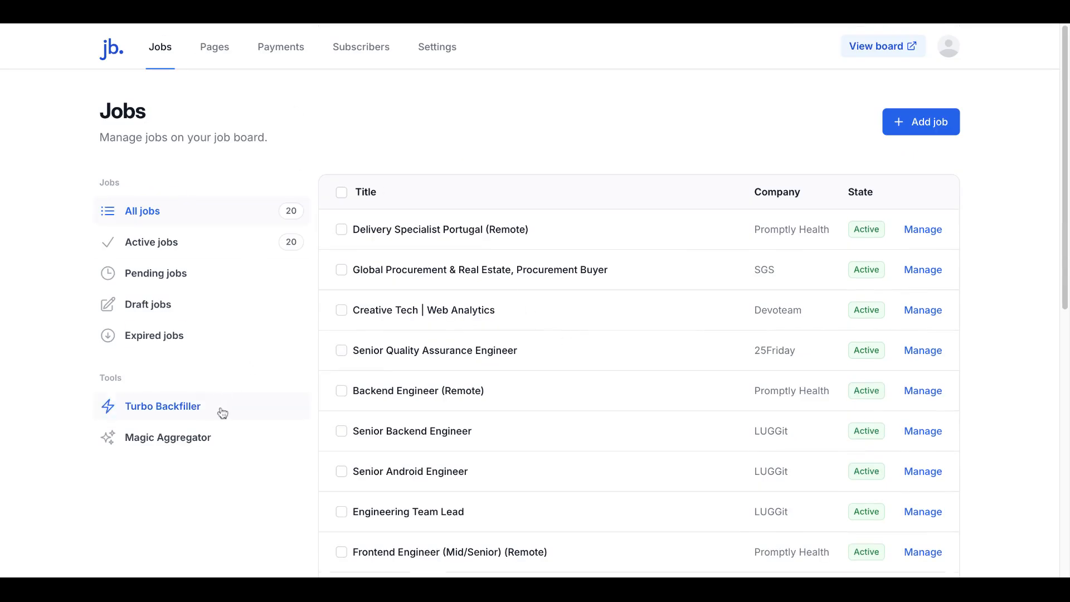
Check the backfiller overview (20 jobs, 8136 credits), then start switching boards via the avatar.
left_click(163, 405)
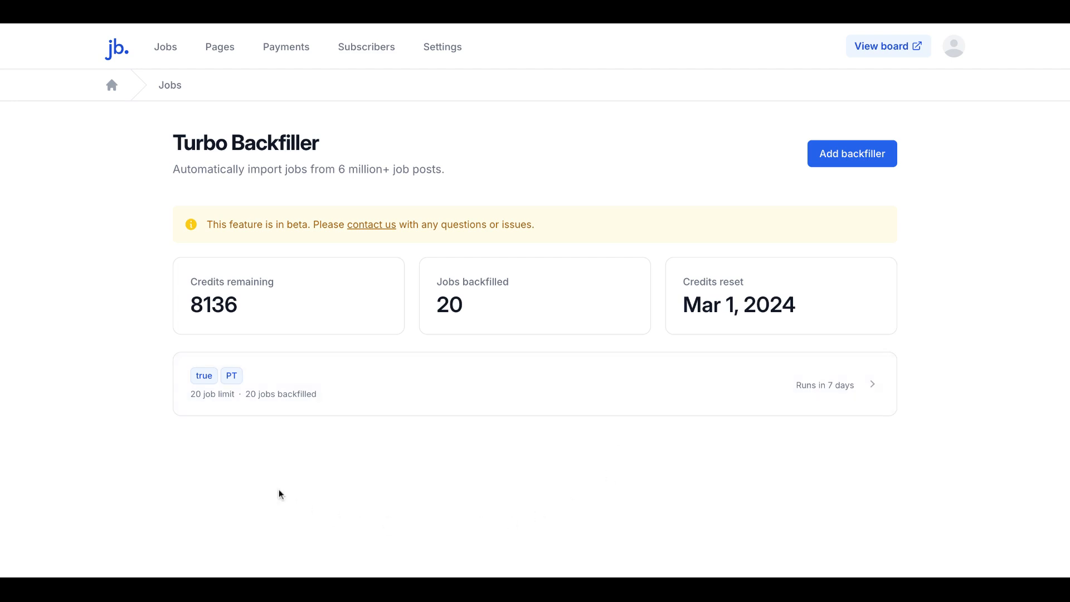
mouse_move(254, 403)
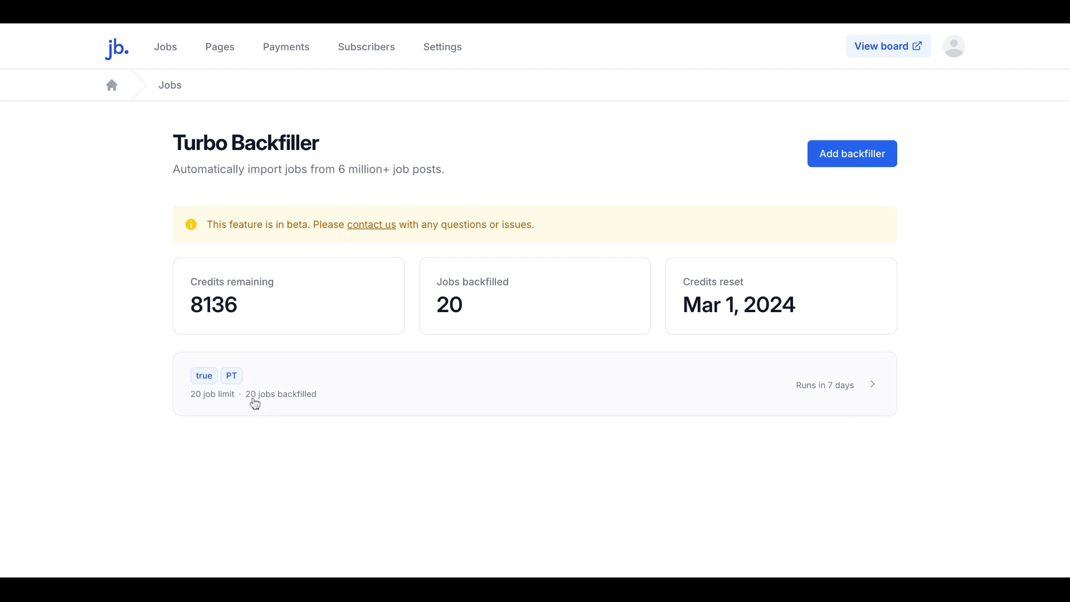
mouse_move(692, 441)
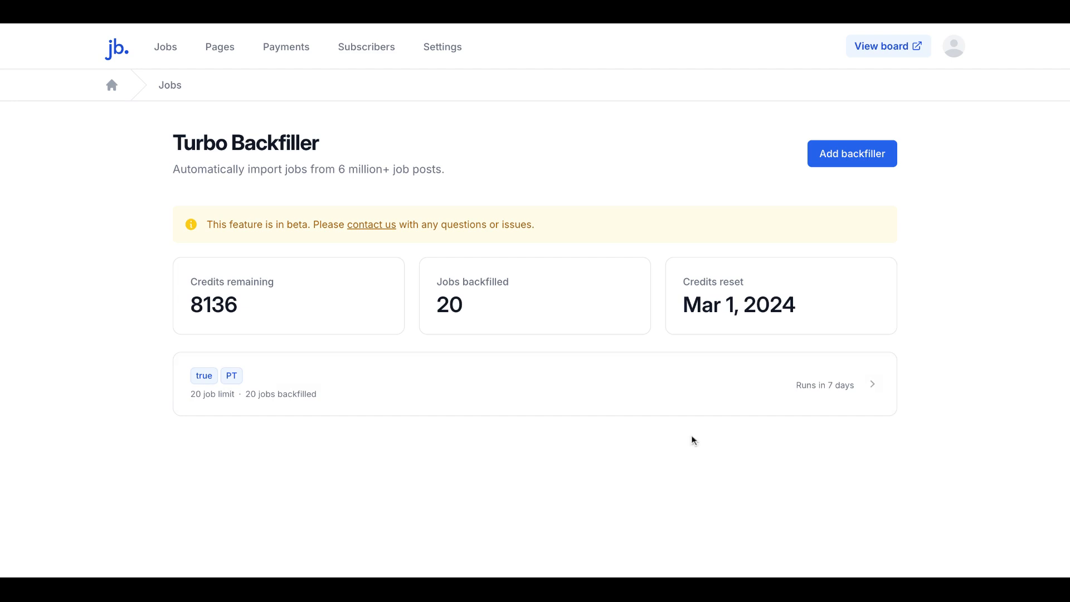
mouse_move(966, 67)
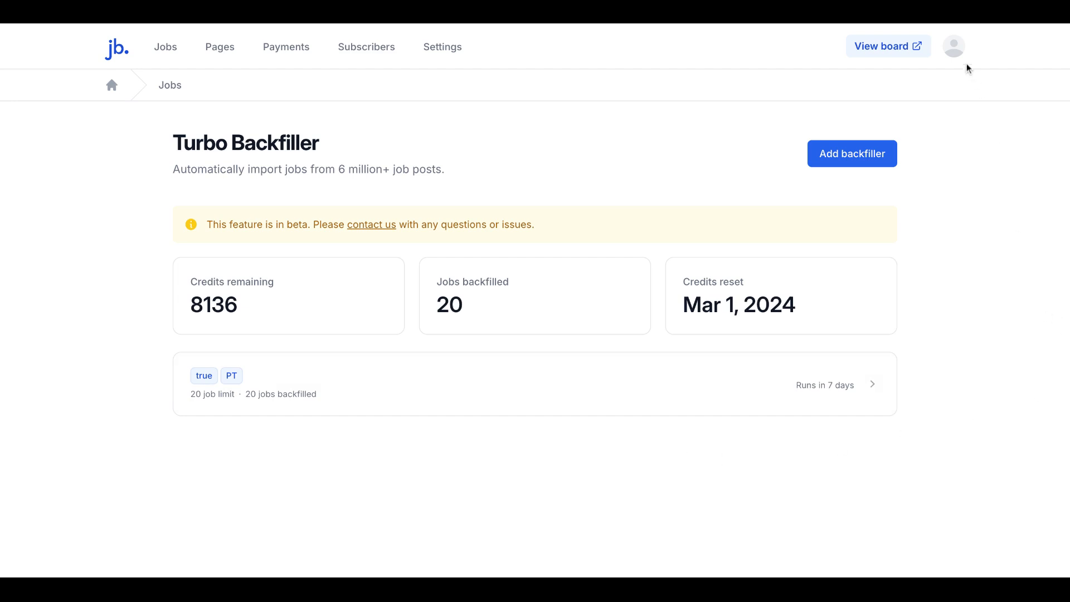
left_click(953, 46)
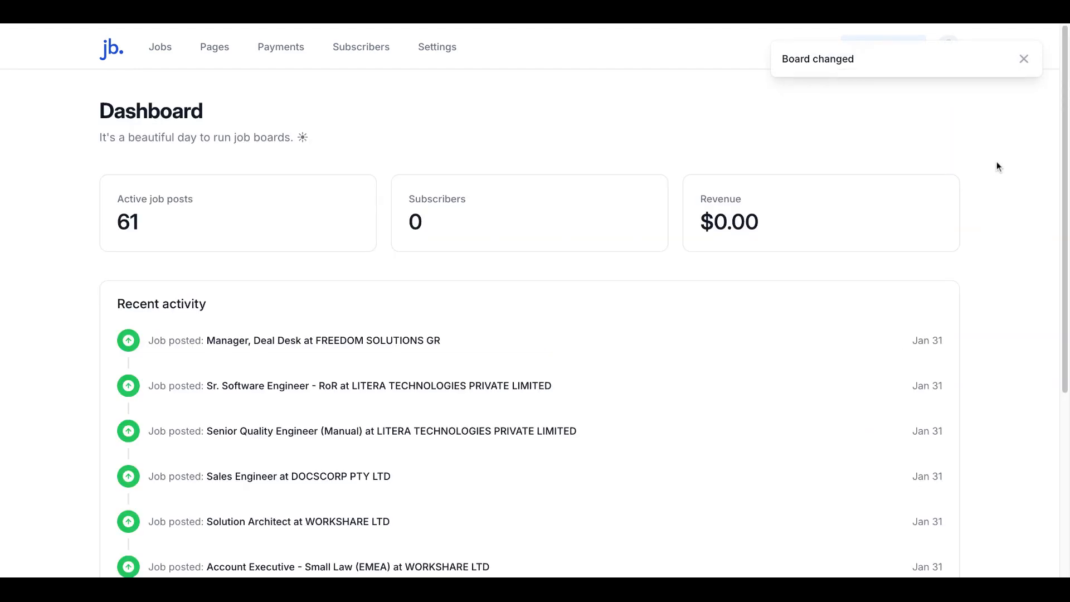
mouse_move(437, 47)
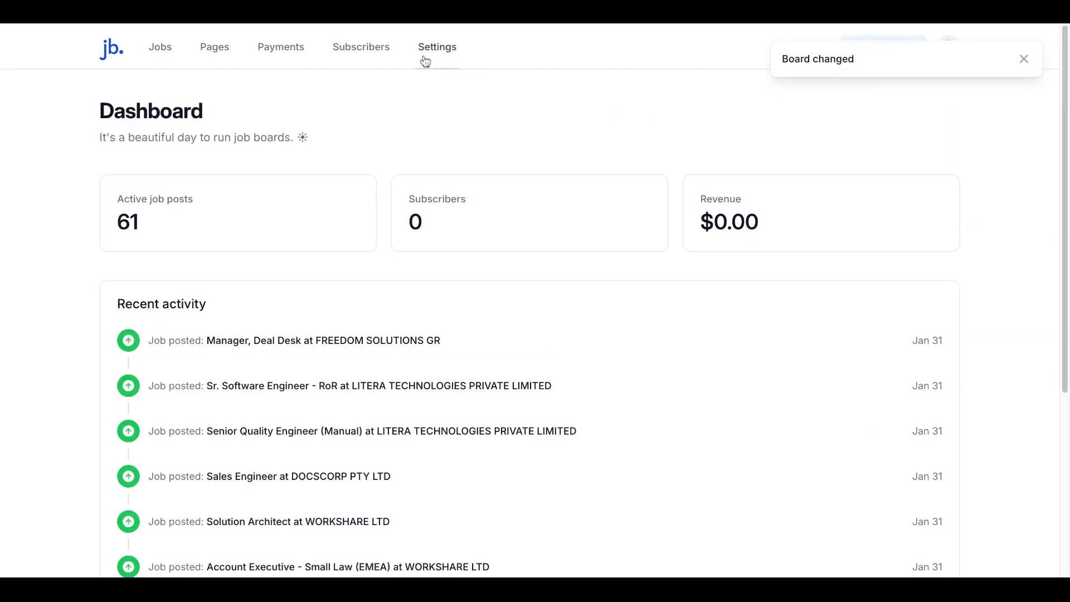
On the second board, go from its Jobs list to the Turbo Backfiller tool.
left_click(159, 46)
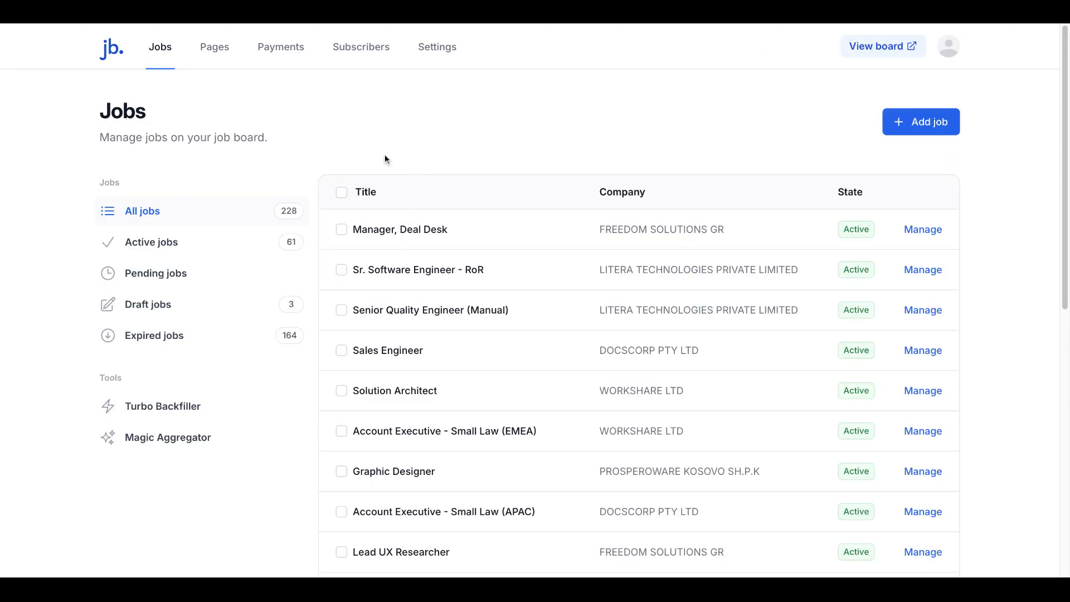
left_click(162, 406)
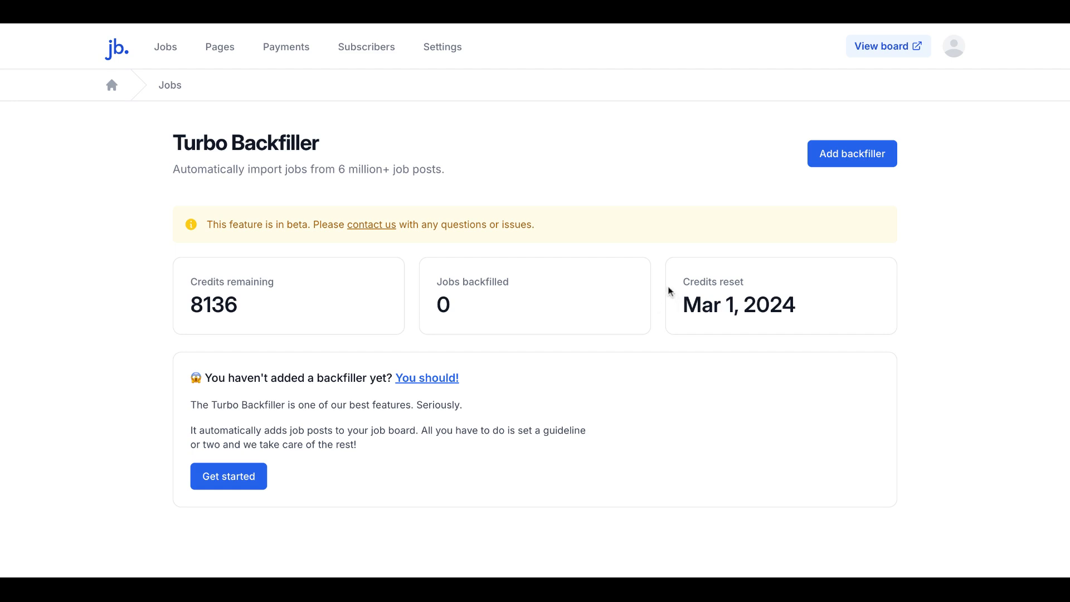
mouse_move(536, 409)
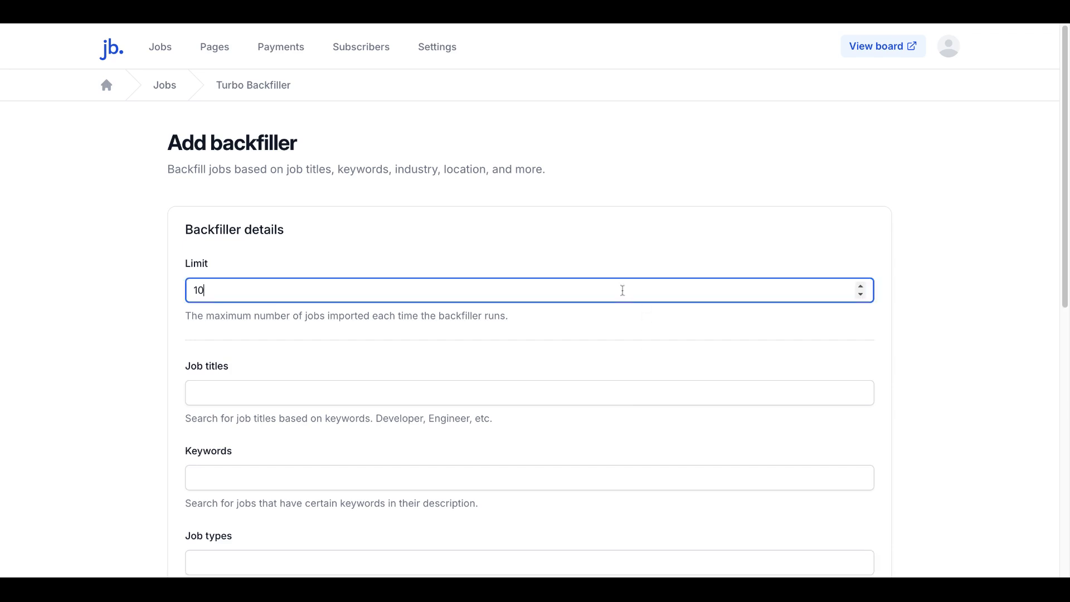
In the new backfiller form, add Legal Services as the company category.
left_click(861, 287)
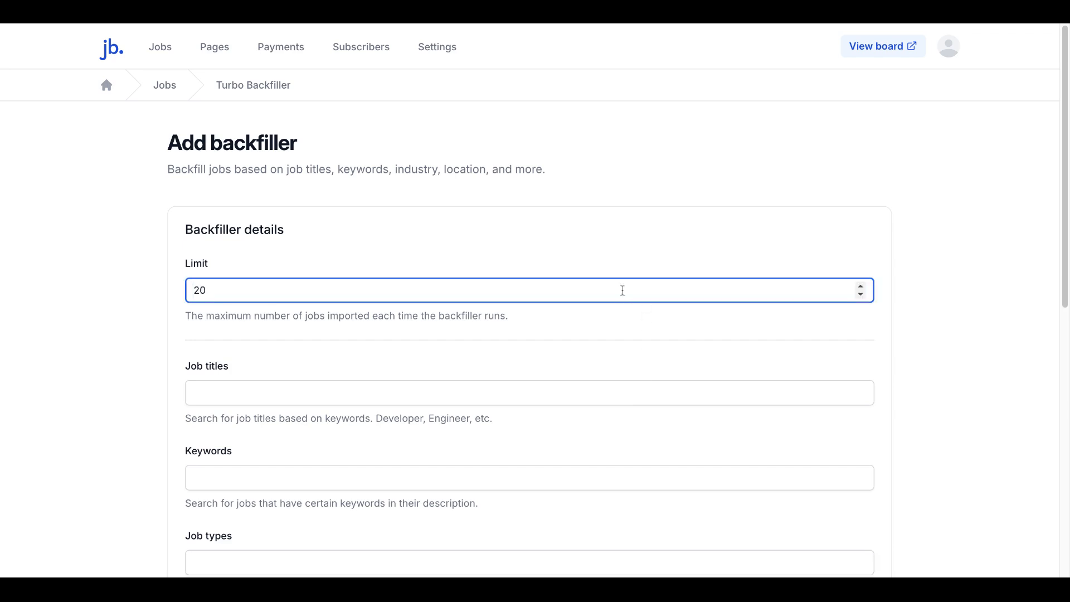
left_click(959, 241)
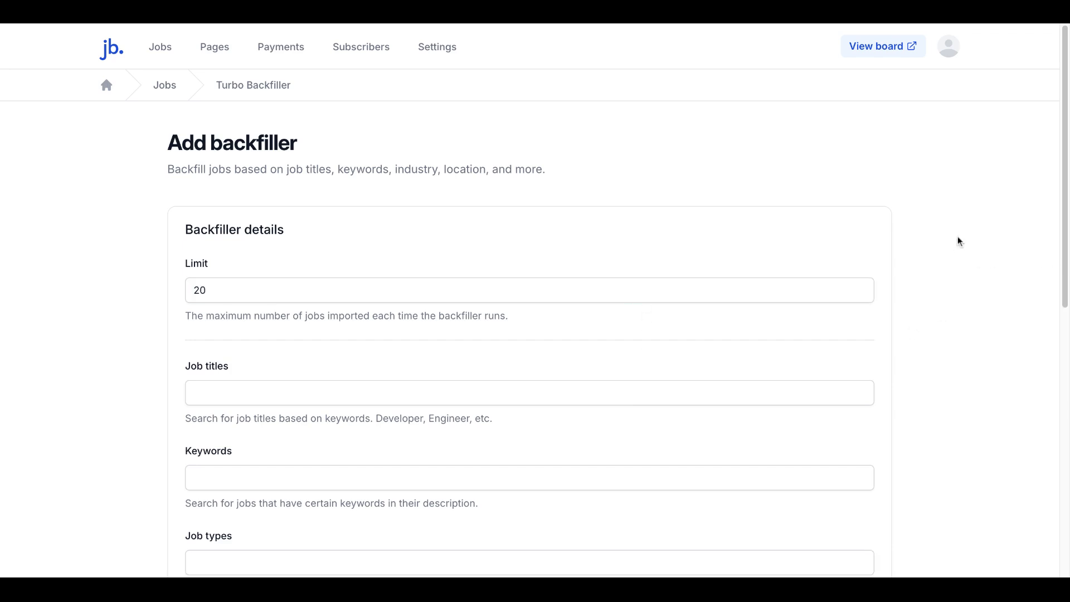
scroll("down", 3)
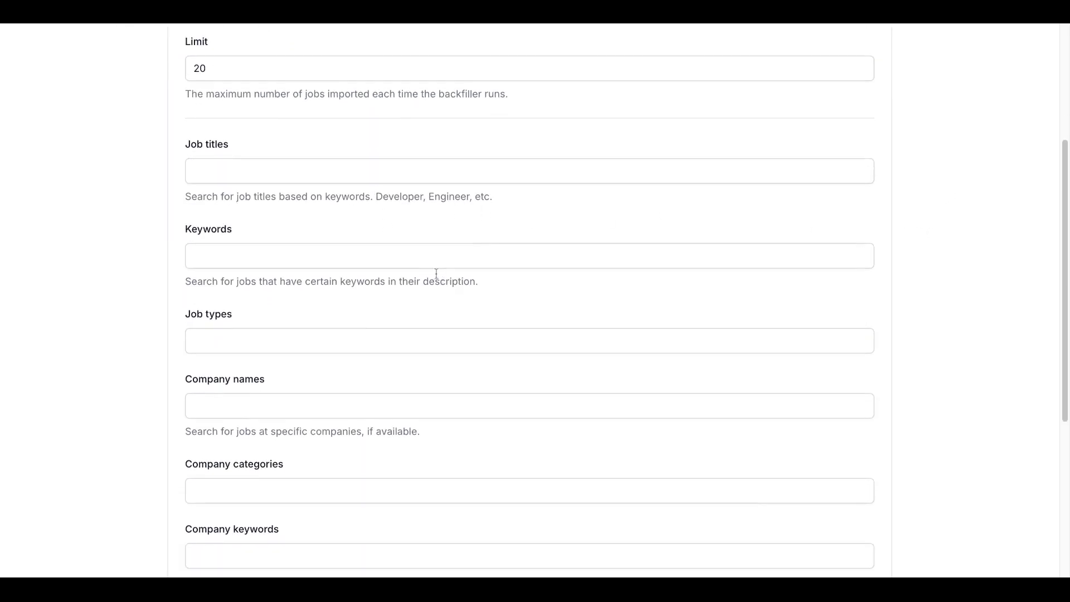
scroll("down", 3)
type("legal")
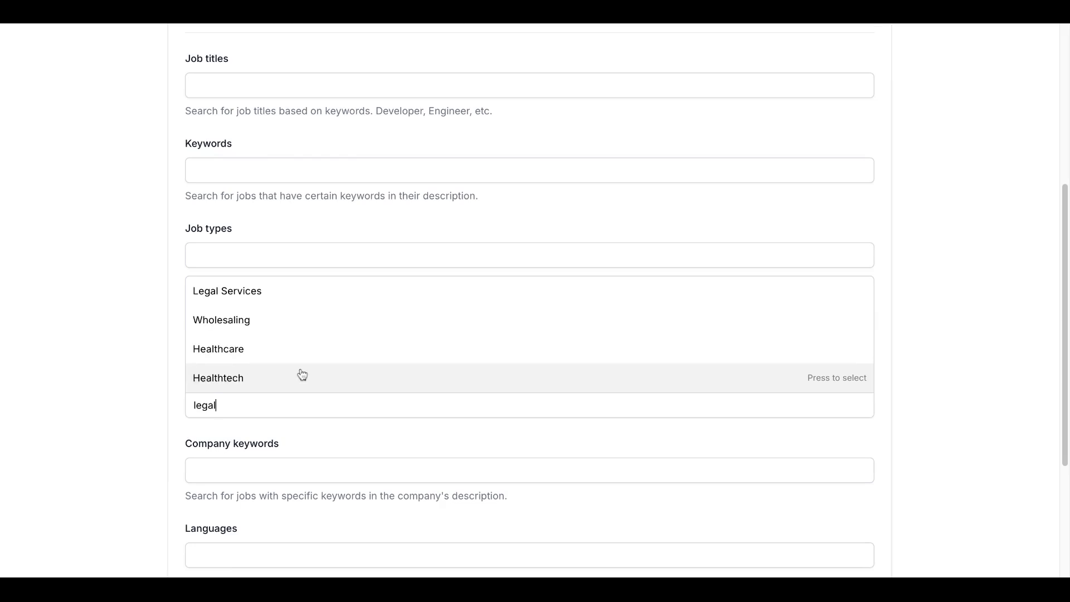
left_click(226, 291)
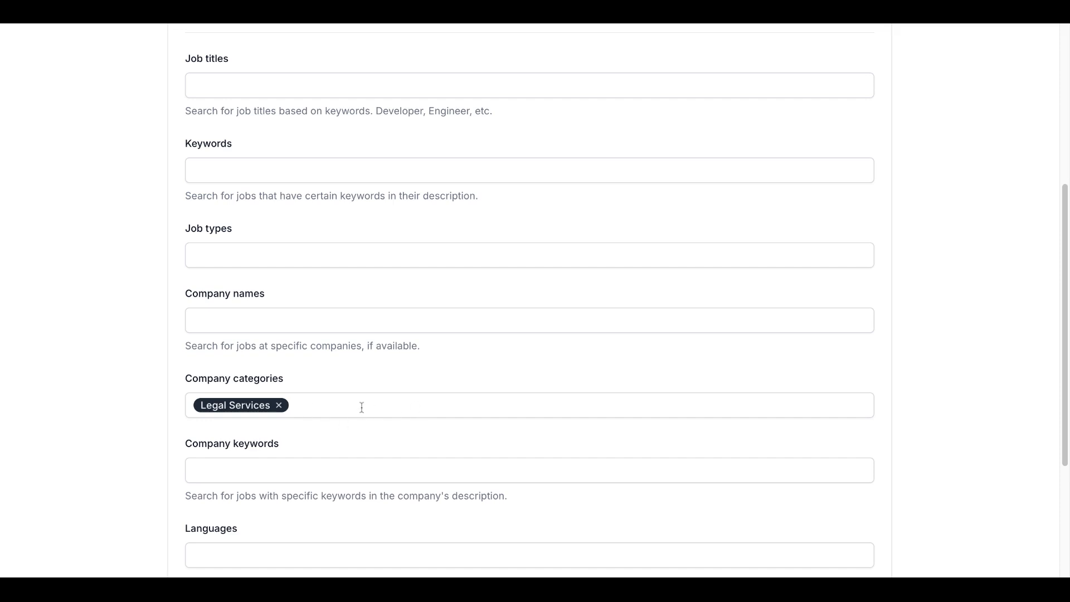
Set the limit to 100 jobs and create the Legal Services backfiller.
scroll("down", 3)
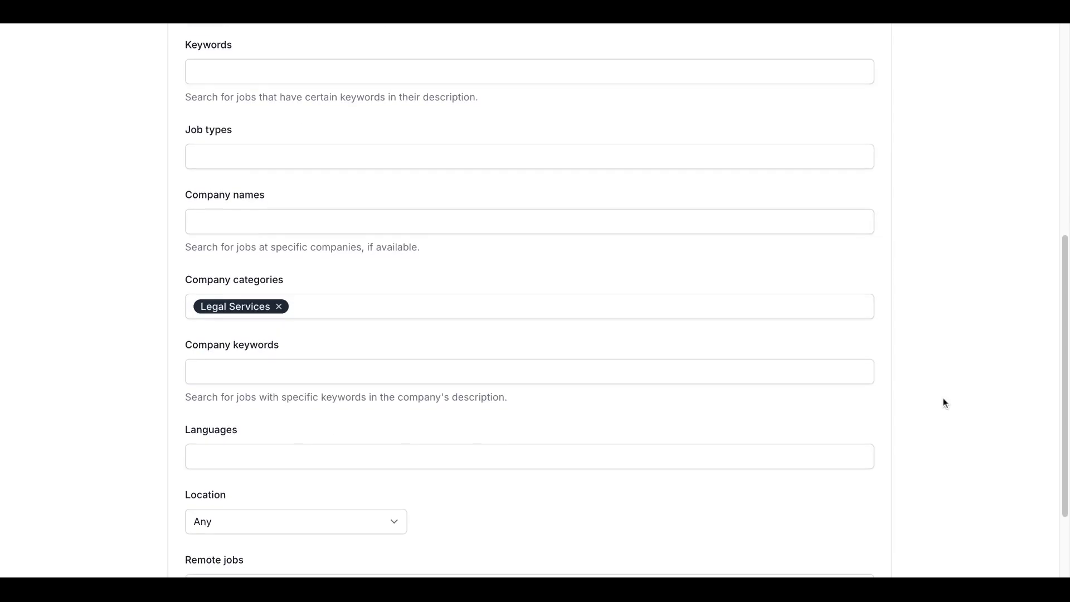
scroll("down", 3)
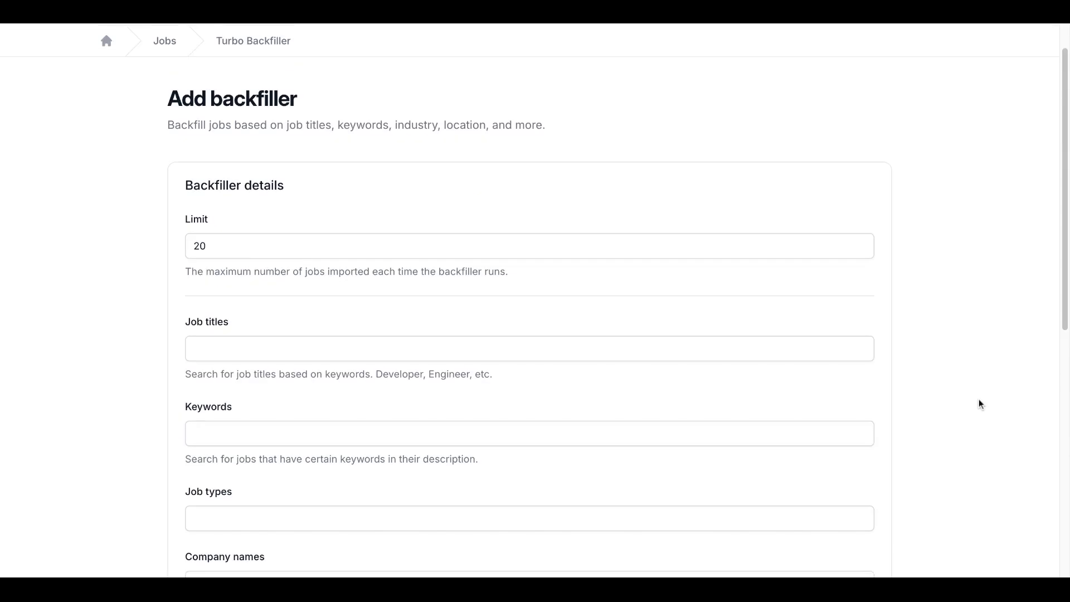
scroll("down", 3)
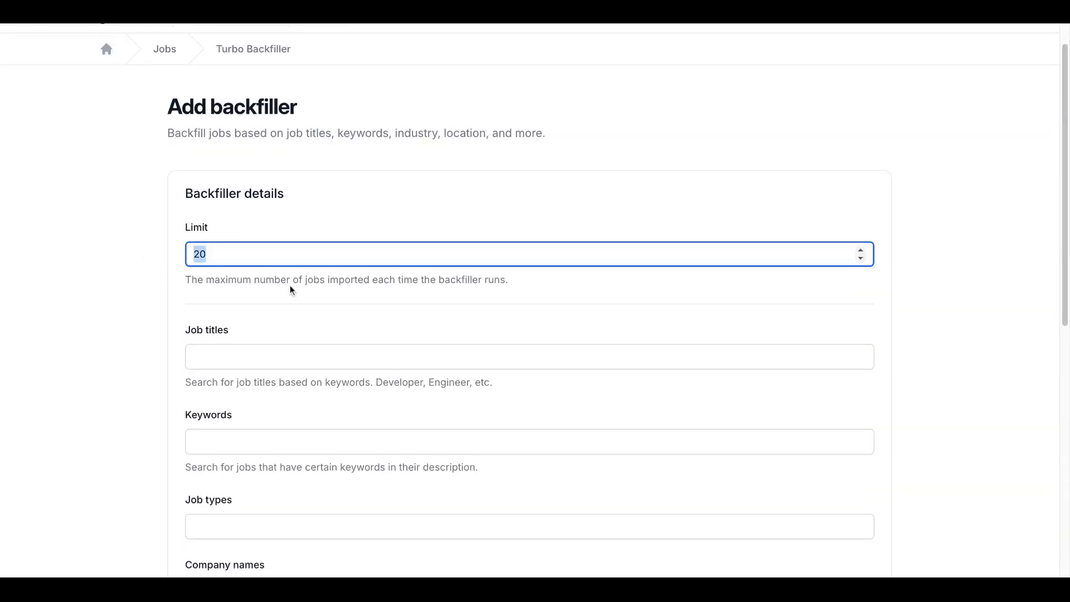
type("100")
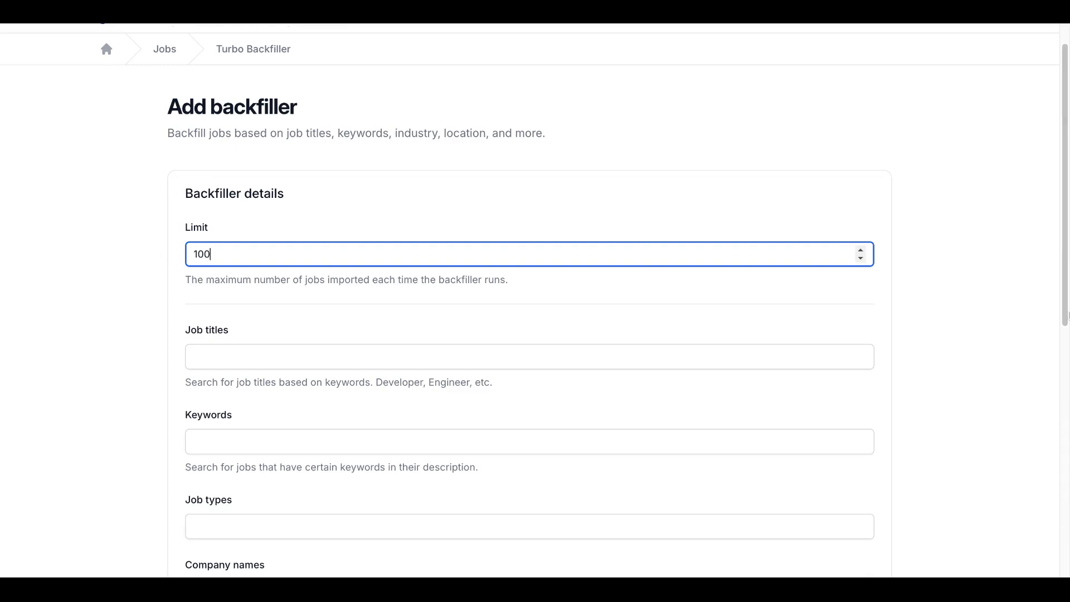
scroll("down", 3)
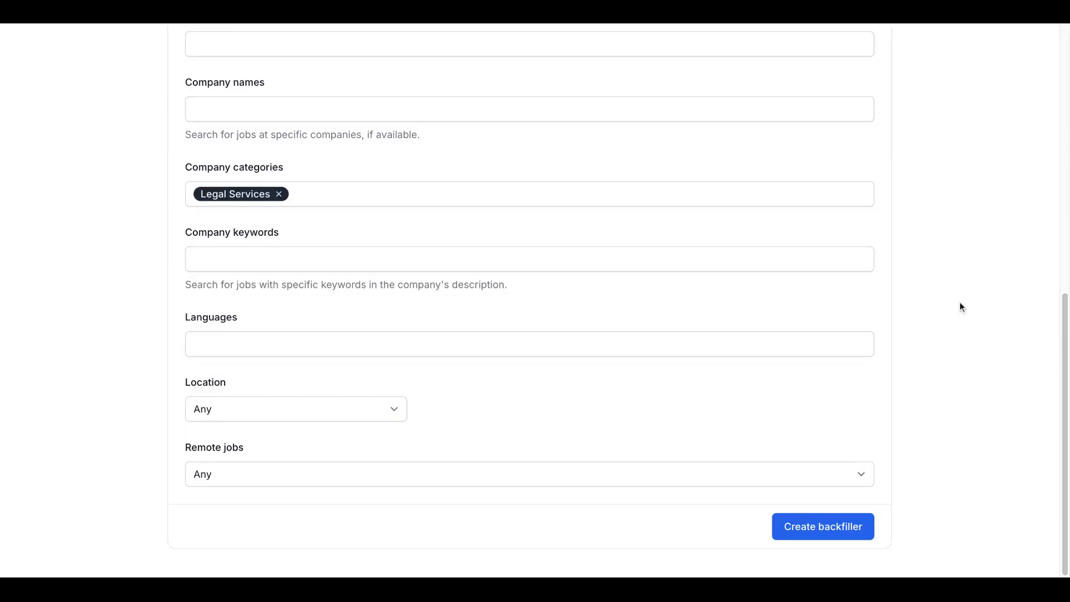
left_click(823, 526)
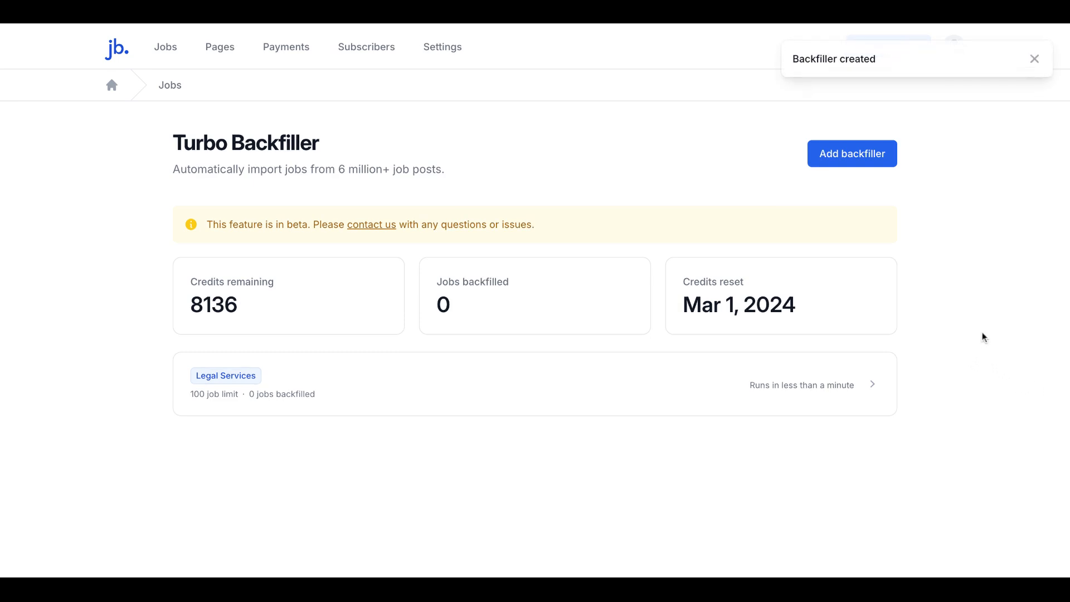
mouse_move(936, 340)
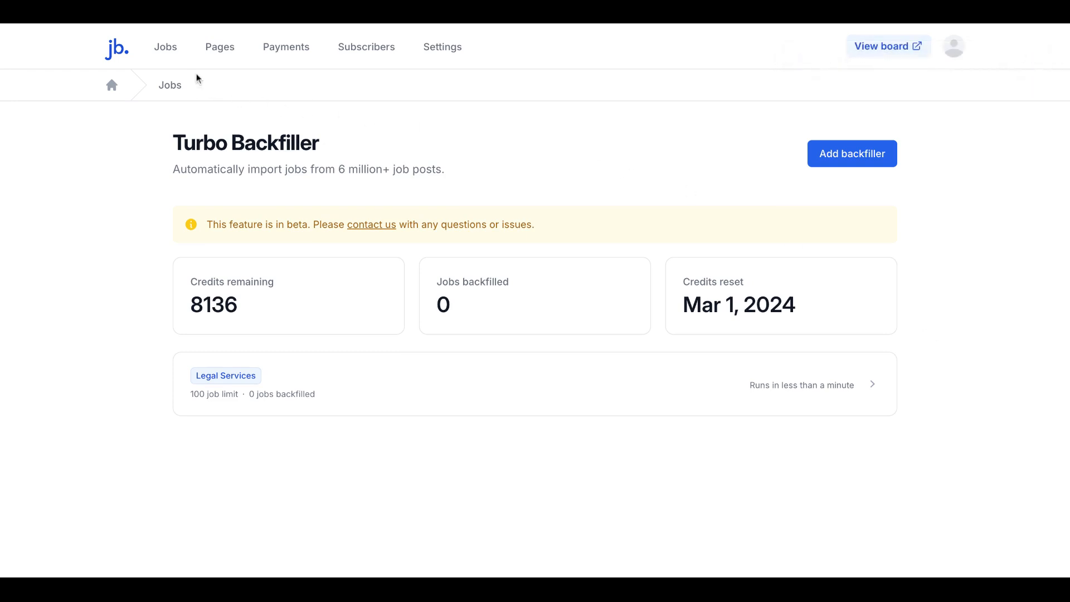
mouse_move(165, 47)
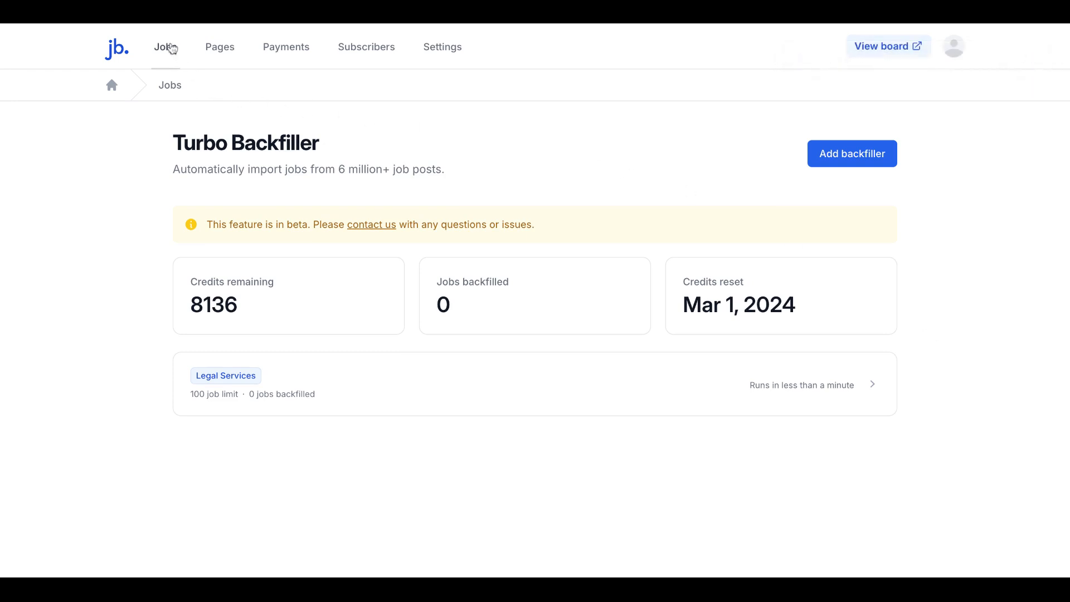
mouse_move(457, 198)
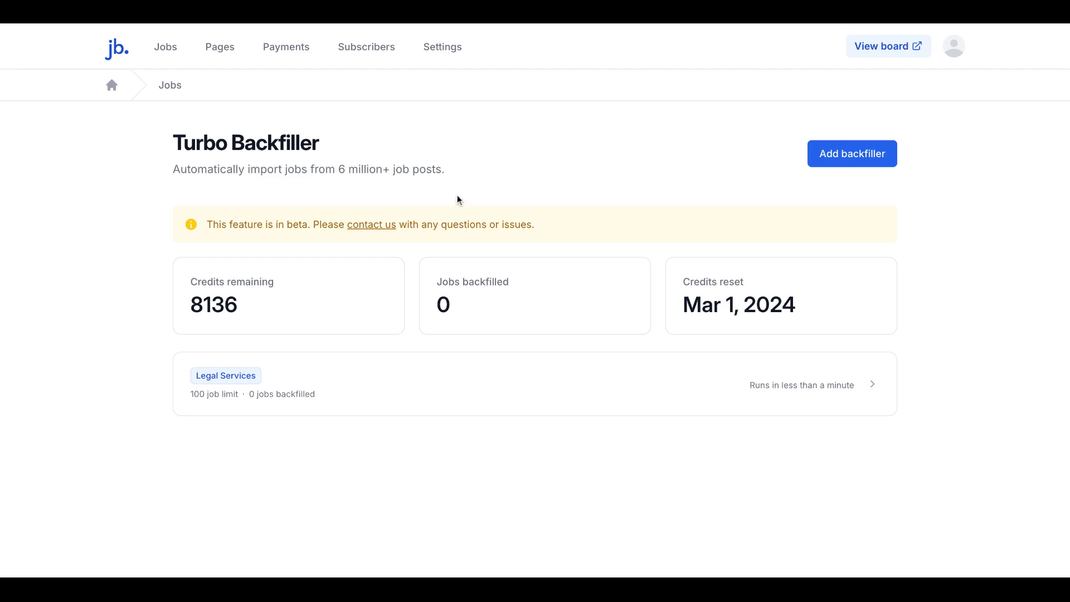
Visit the Jobs list, then return to the backfiller overview showing 100 jobs imported.
left_click(165, 47)
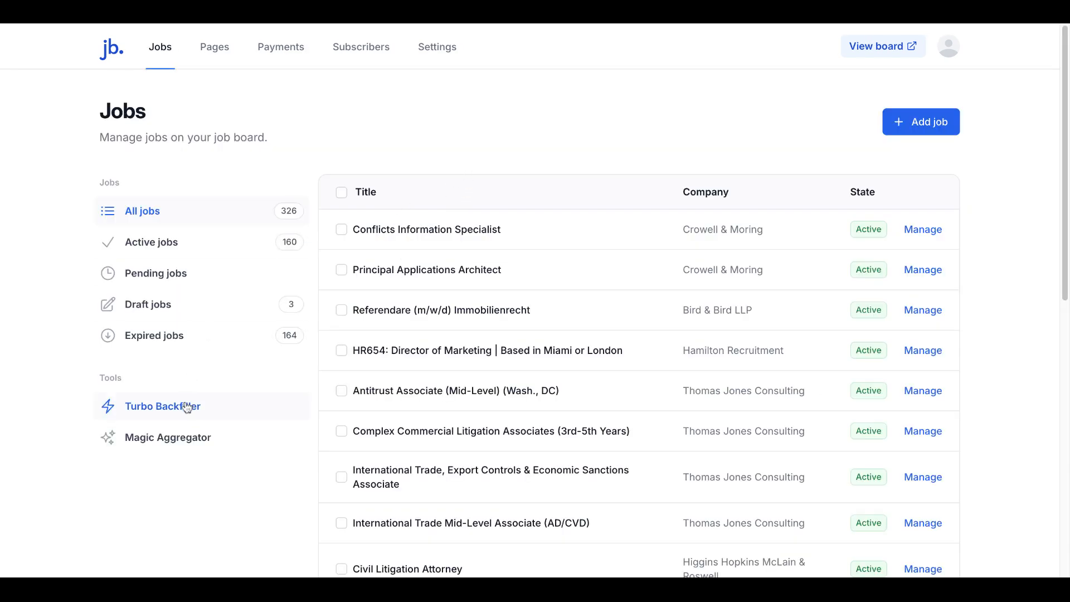
left_click(162, 405)
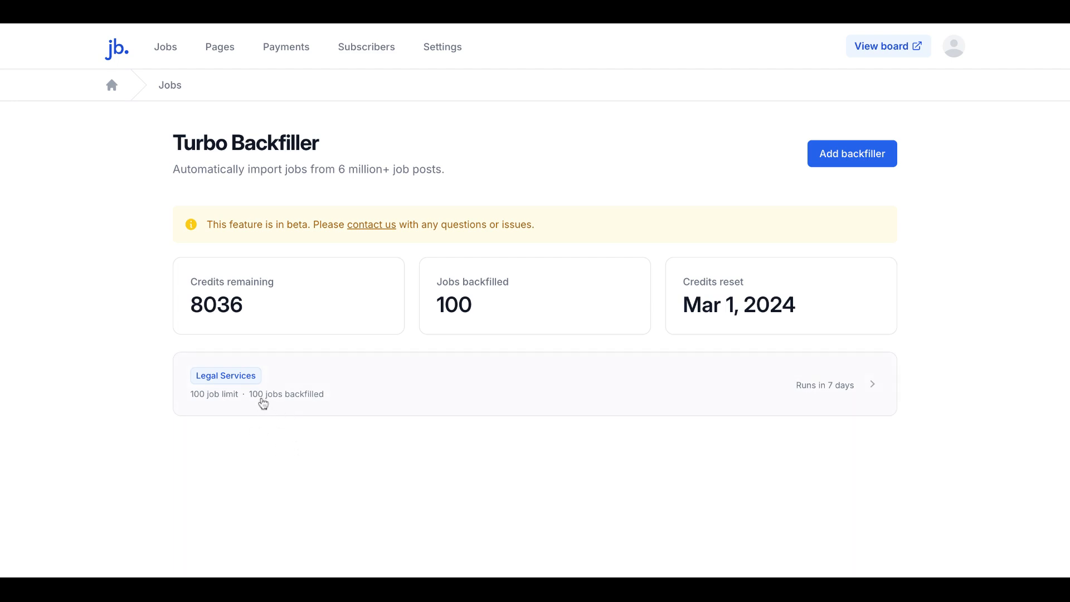
mouse_move(536, 505)
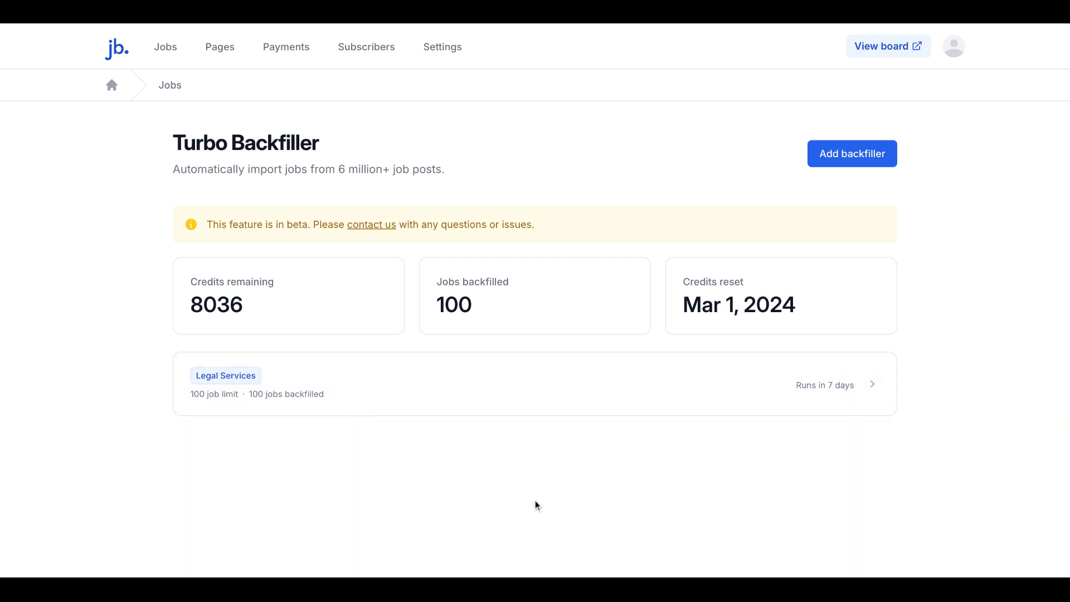
mouse_move(821, 389)
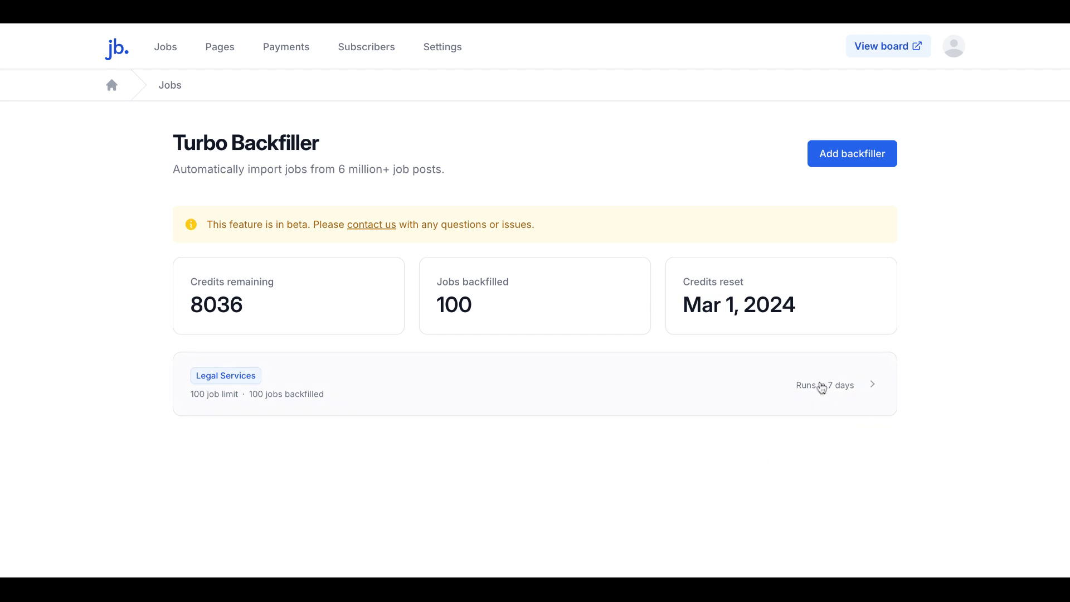
mouse_move(965, 390)
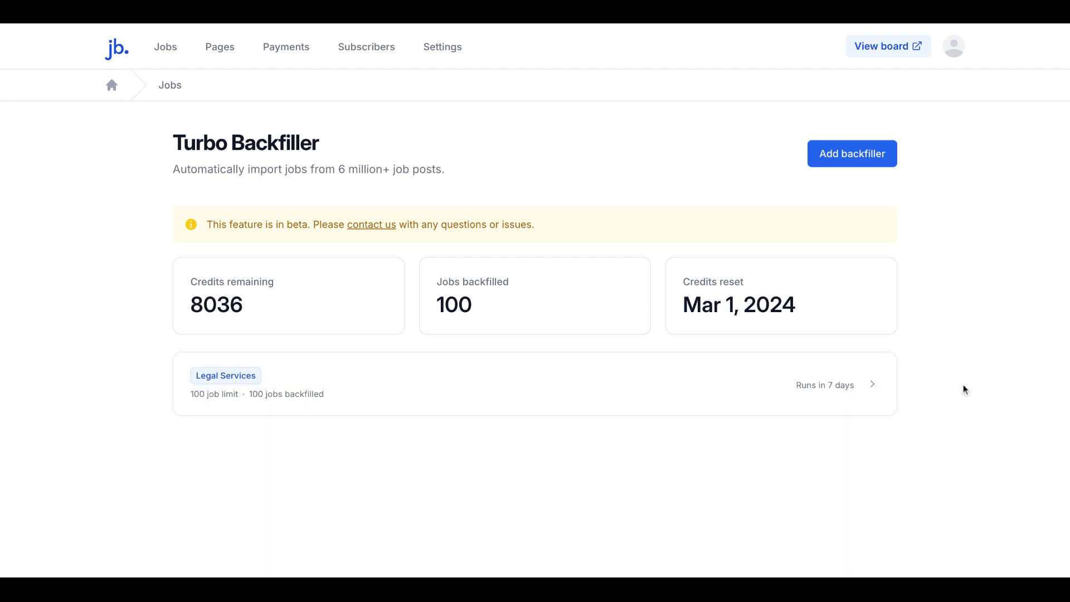
mouse_move(843, 286)
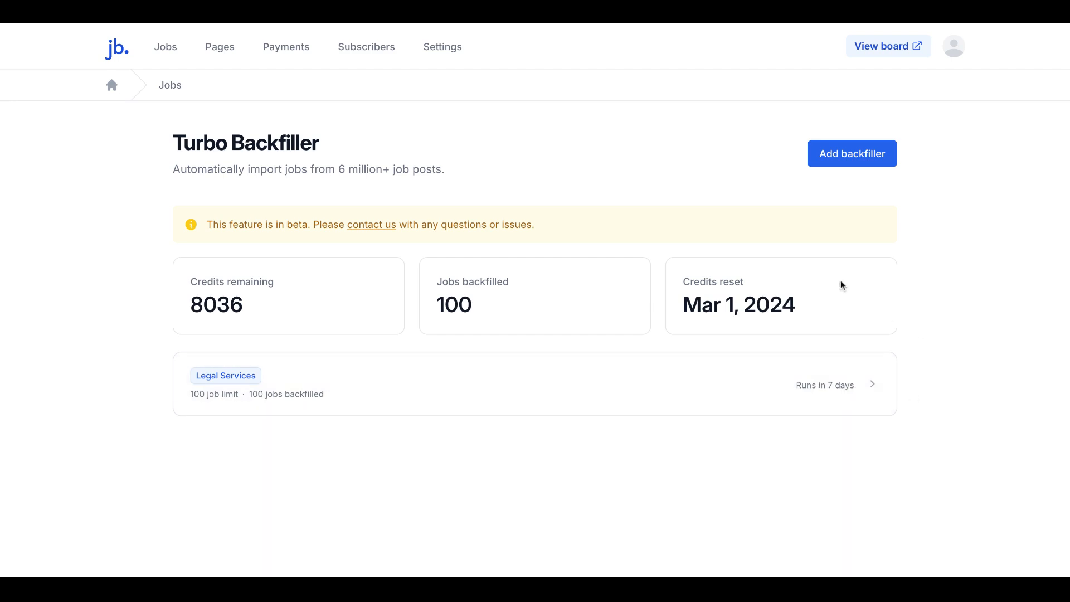
mouse_move(845, 160)
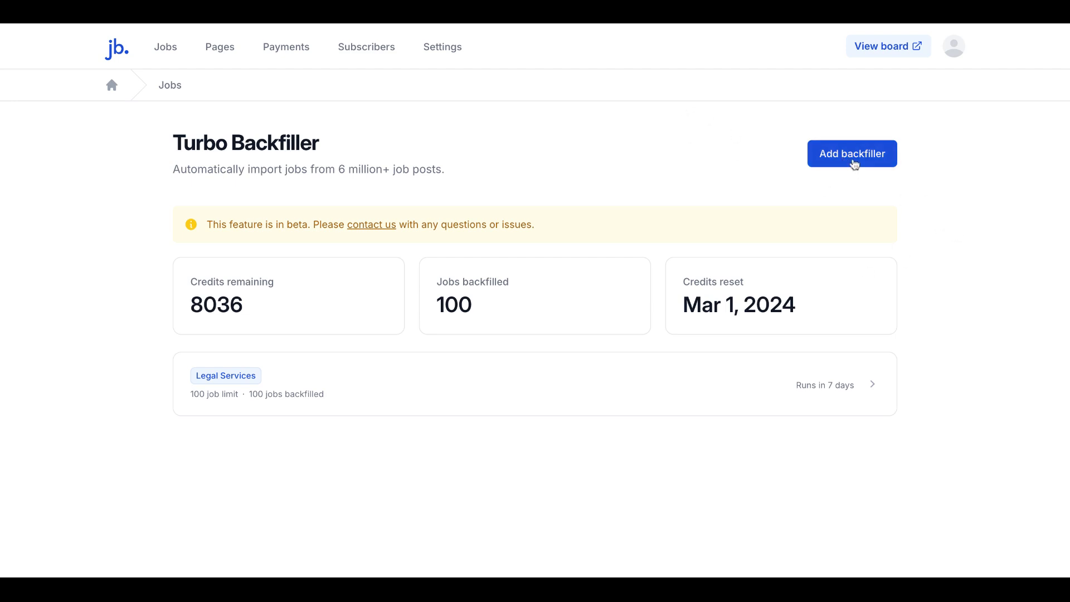
mouse_move(742, 479)
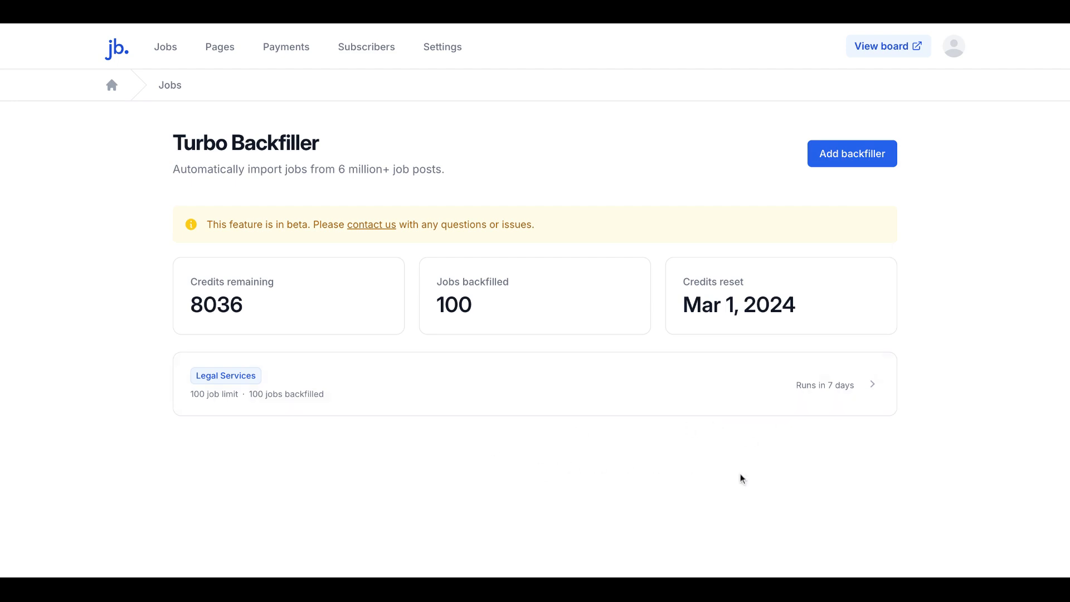
mouse_move(1013, 349)
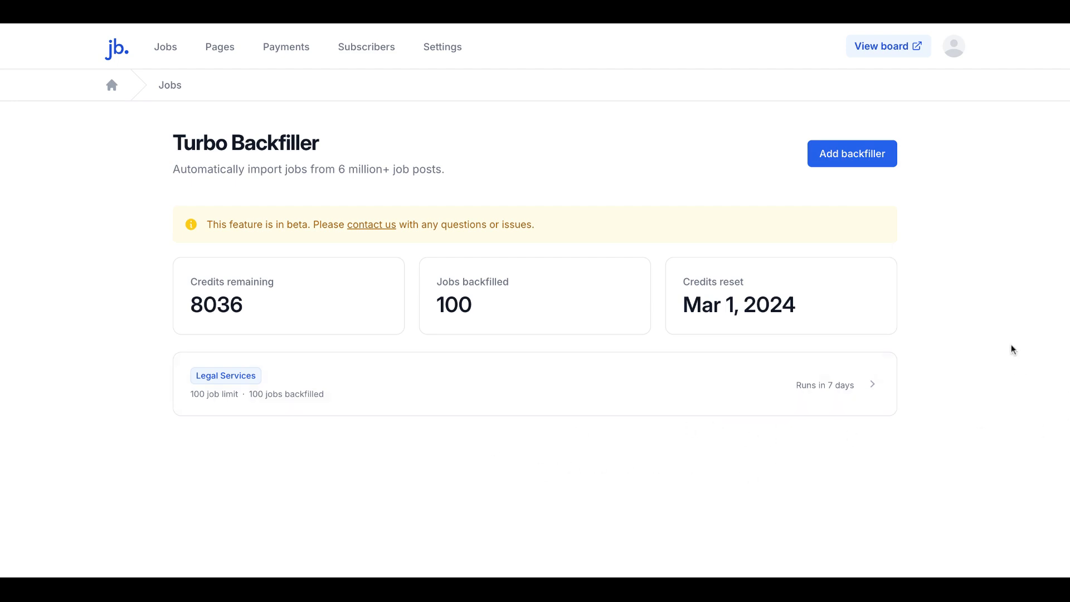
mouse_move(942, 132)
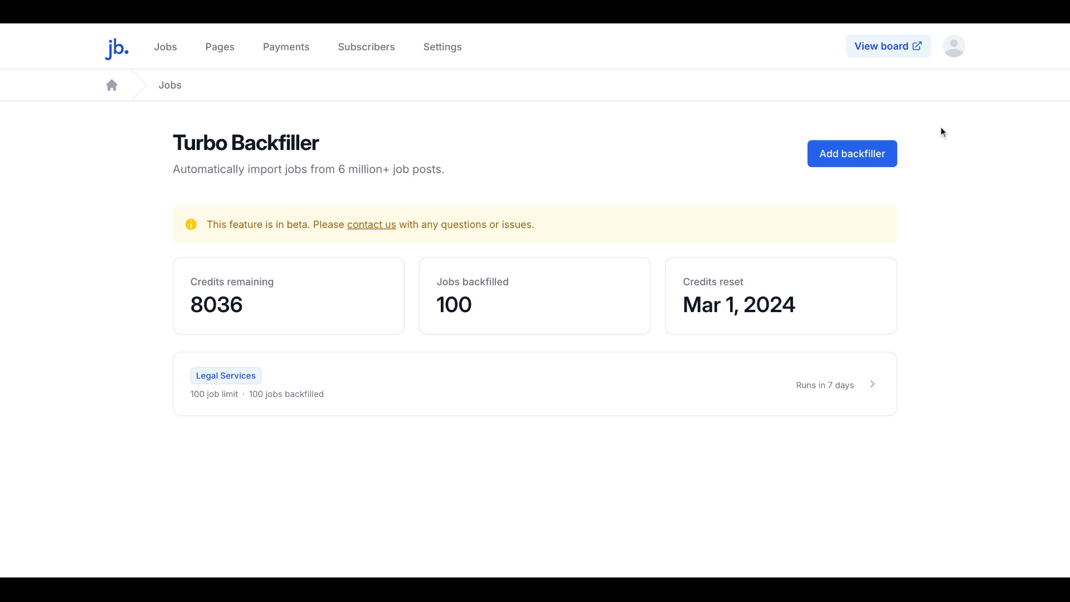
mouse_move(796, 39)
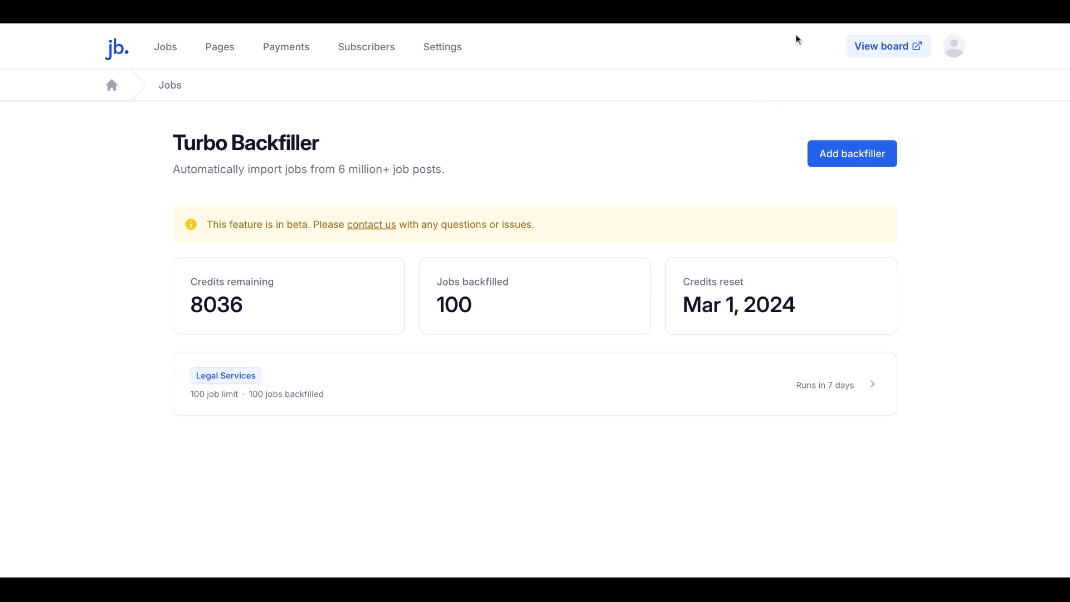